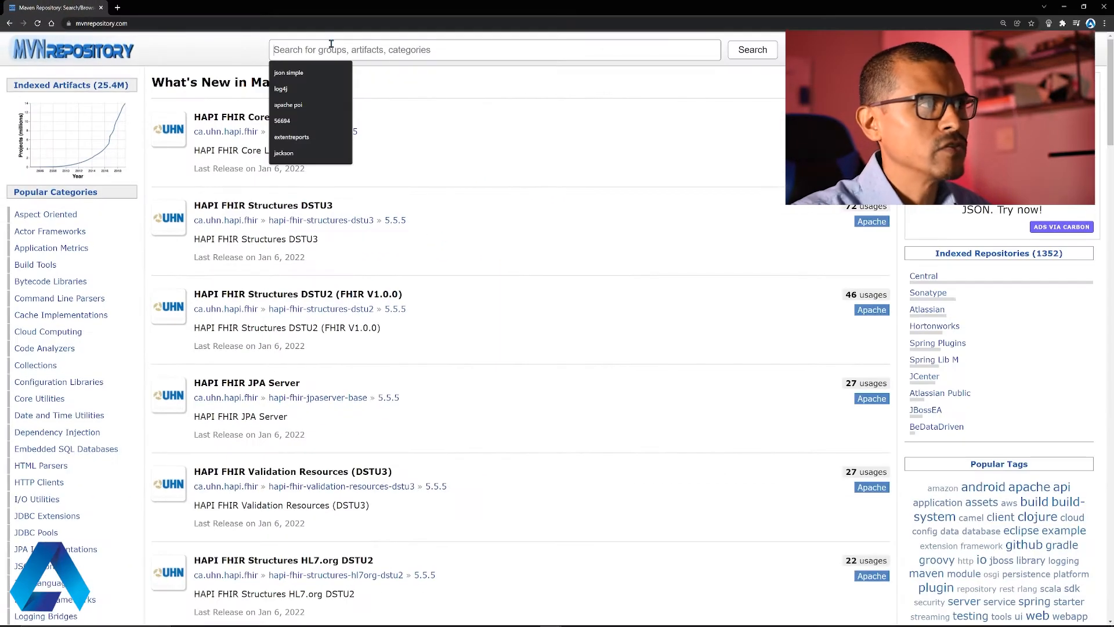
Step: Search MVN Repository for 'extentreports' and open the com.aventstack ExtentReports 5.0.9 release
{"action": "type", "text": "extentreports"}
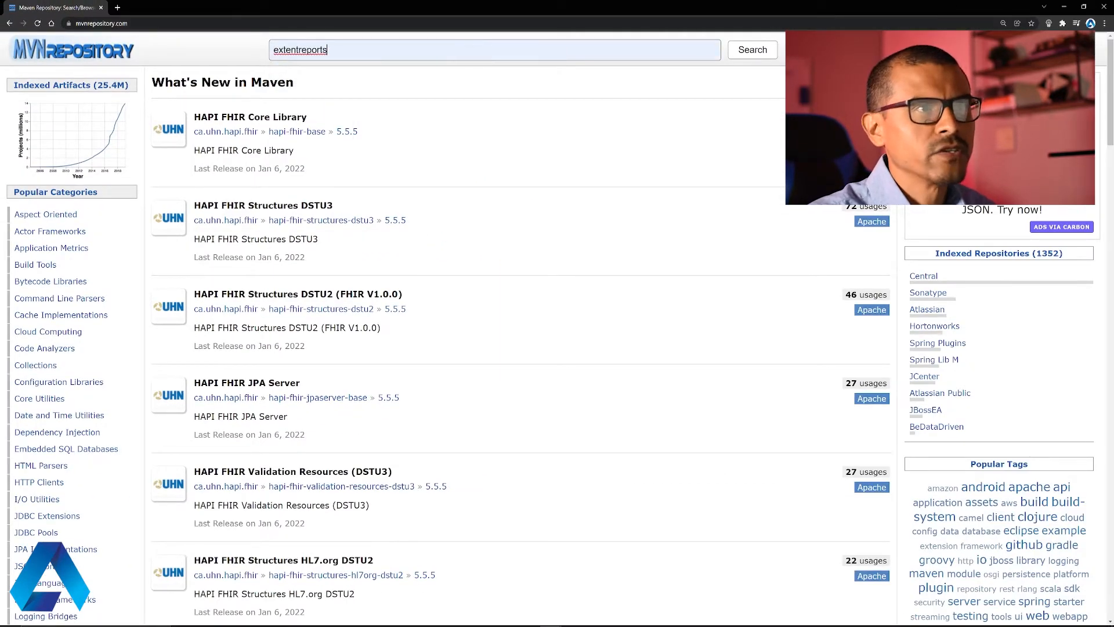
{"action": "left_click", "coordinate": [752, 49]}
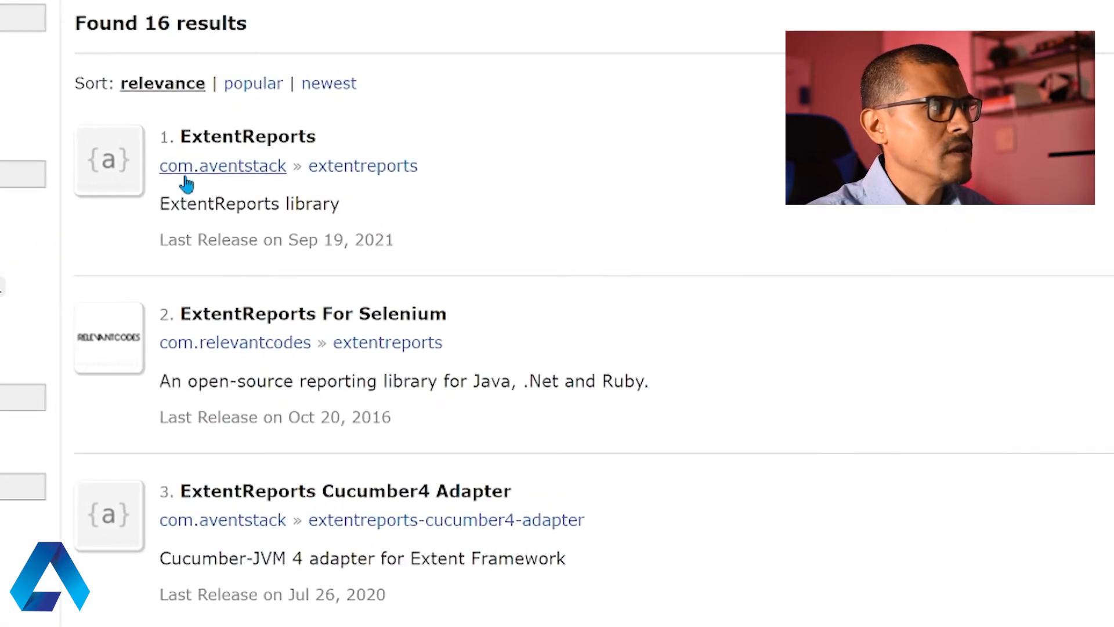
{"action": "scroll", "scroll_direction": "down", "scroll_amount": 3}
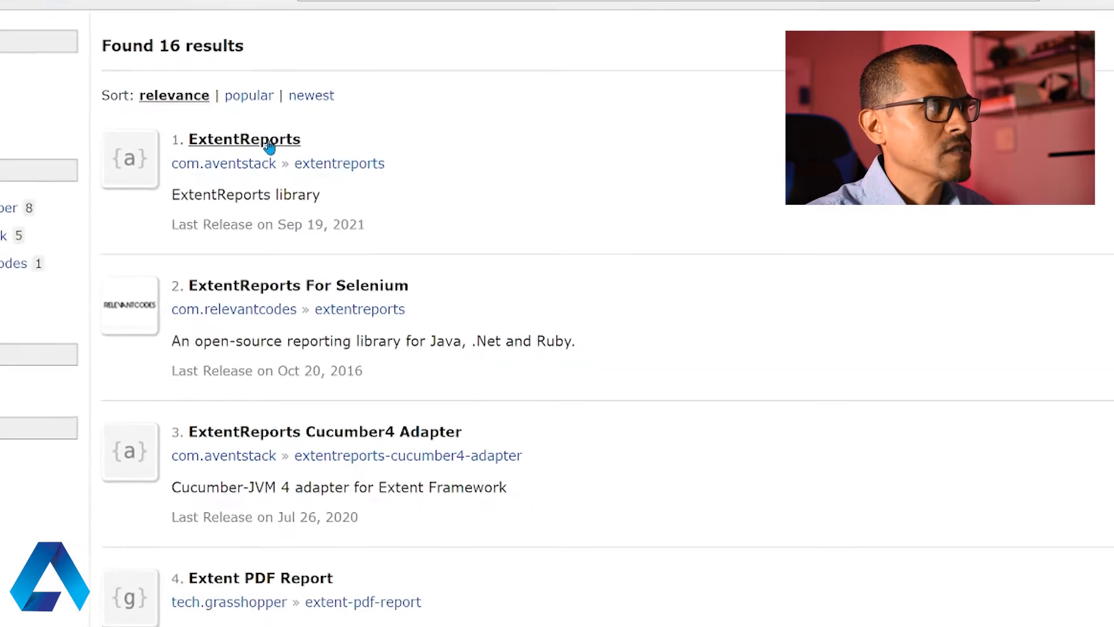
{"action": "left_click", "coordinate": [245, 139]}
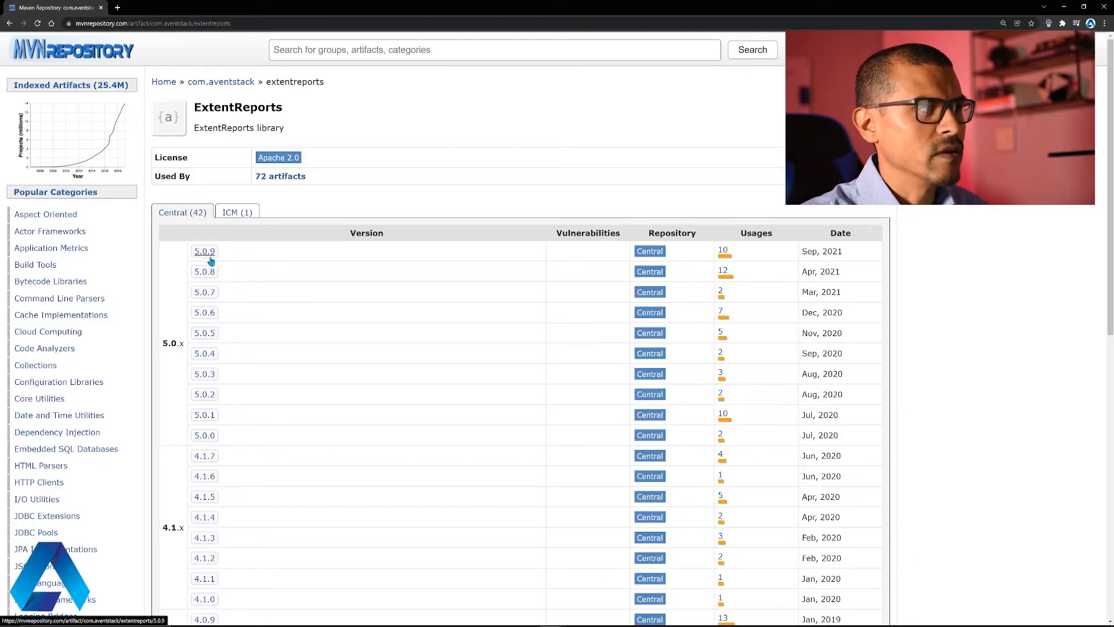
{"action": "left_click", "coordinate": [204, 251]}
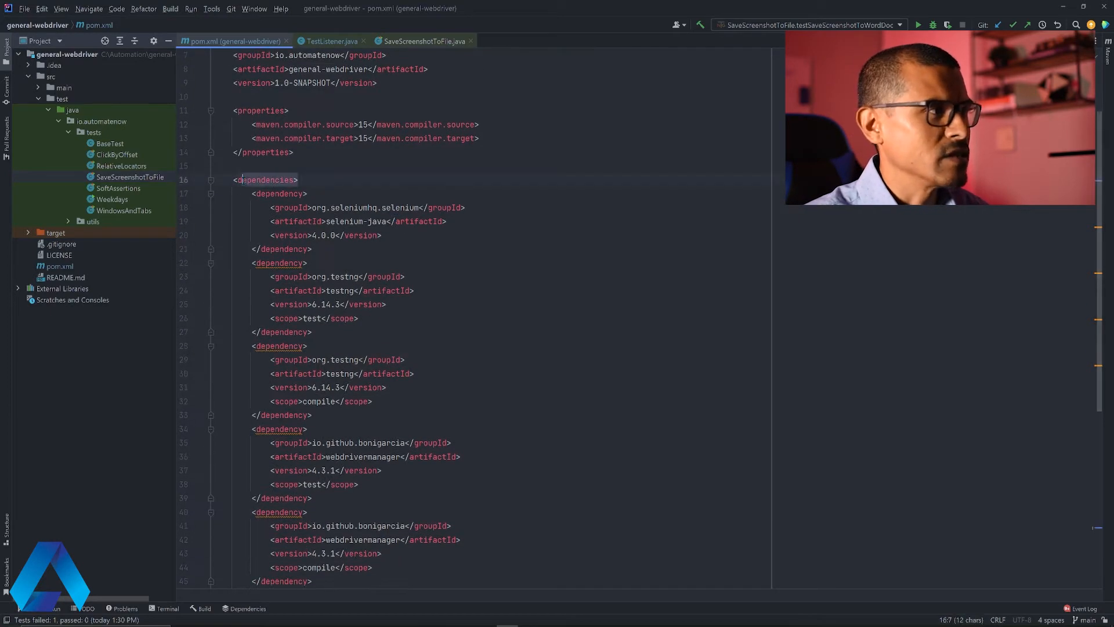
Step: Load the Maven changes so the extentreports 5.0.9 dependency in pom.xml takes effect
{"action": "scroll", "scroll_direction": "down", "scroll_amount": 3}
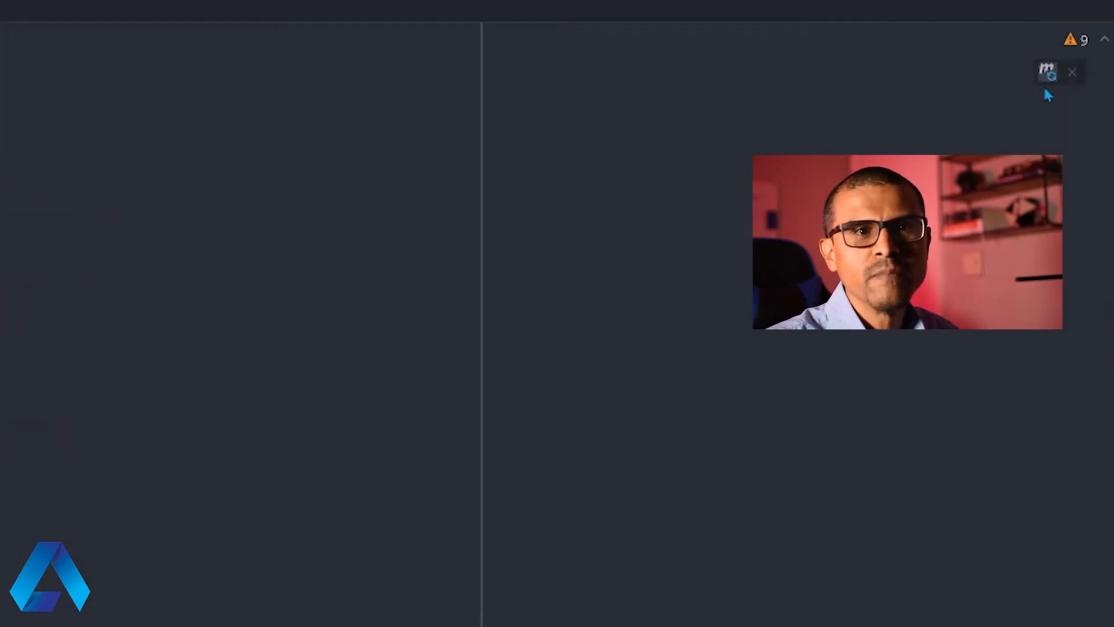
{"action": "mouse_move", "coordinate": [1044, 70]}
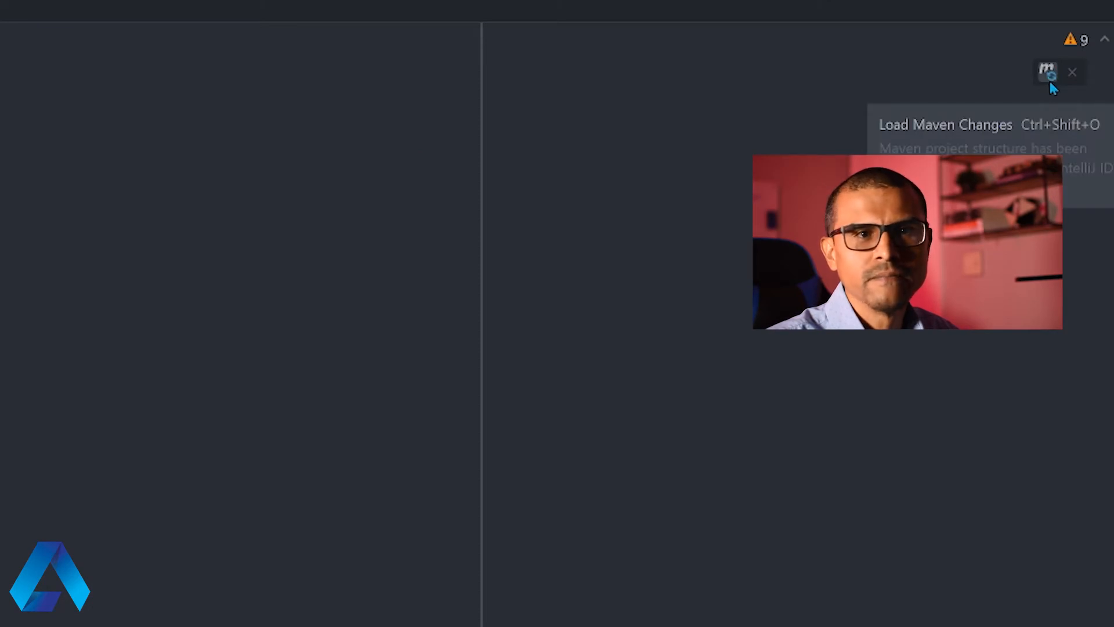
{"action": "left_click", "coordinate": [1045, 71]}
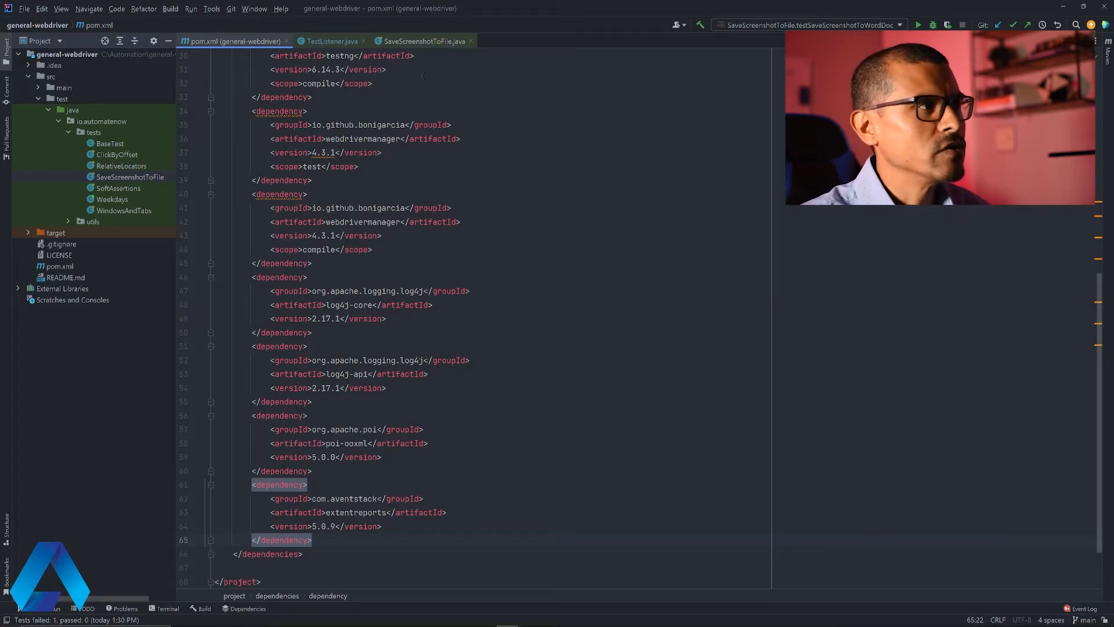
Step: Switch to TestListener.java and insert a blank line at the top of the class body
{"action": "left_click", "coordinate": [329, 41]}
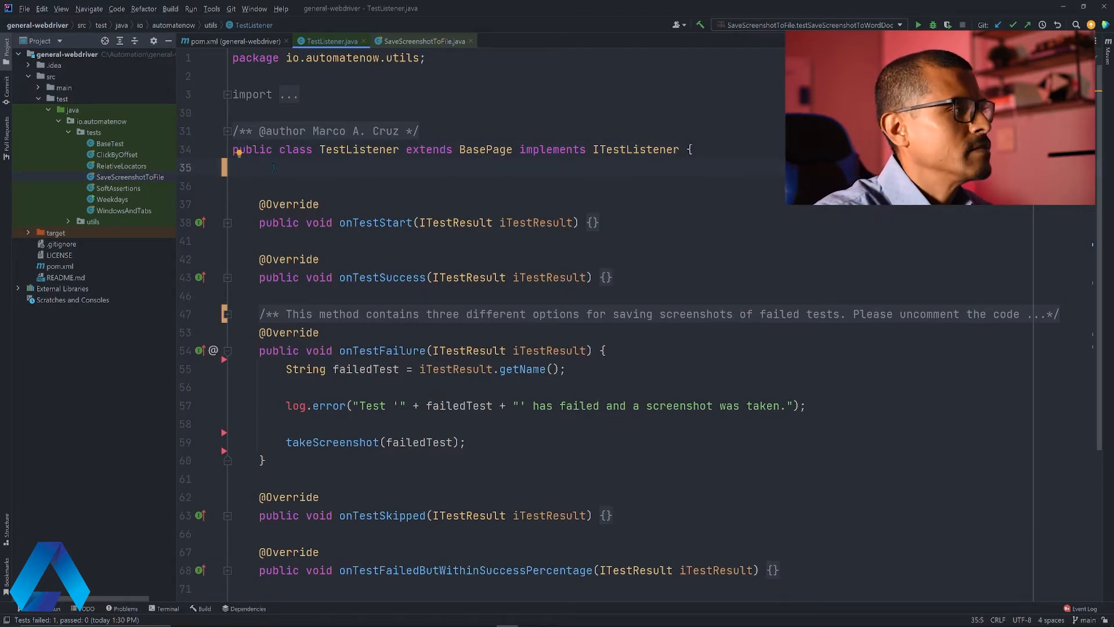
Step: Declare the field 'private static ExtentReports extent = new ExtentReports();' in TestListener
{"action": "type", "text": "private static E"}
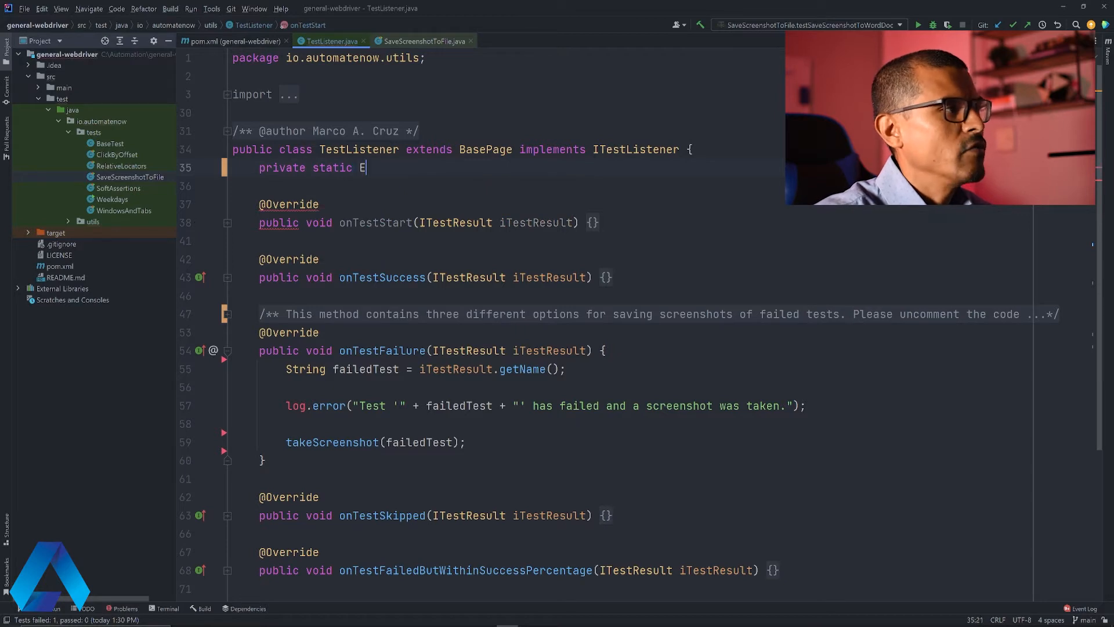
{"action": "type", "text": "xtentReports"}
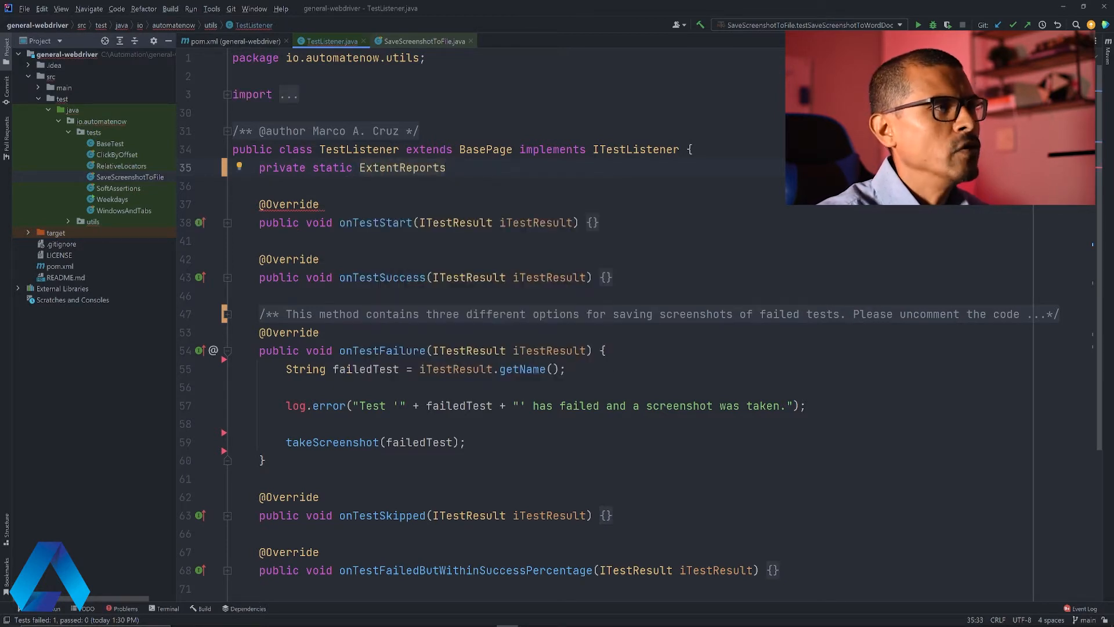
{"action": "type", "text": "extent"}
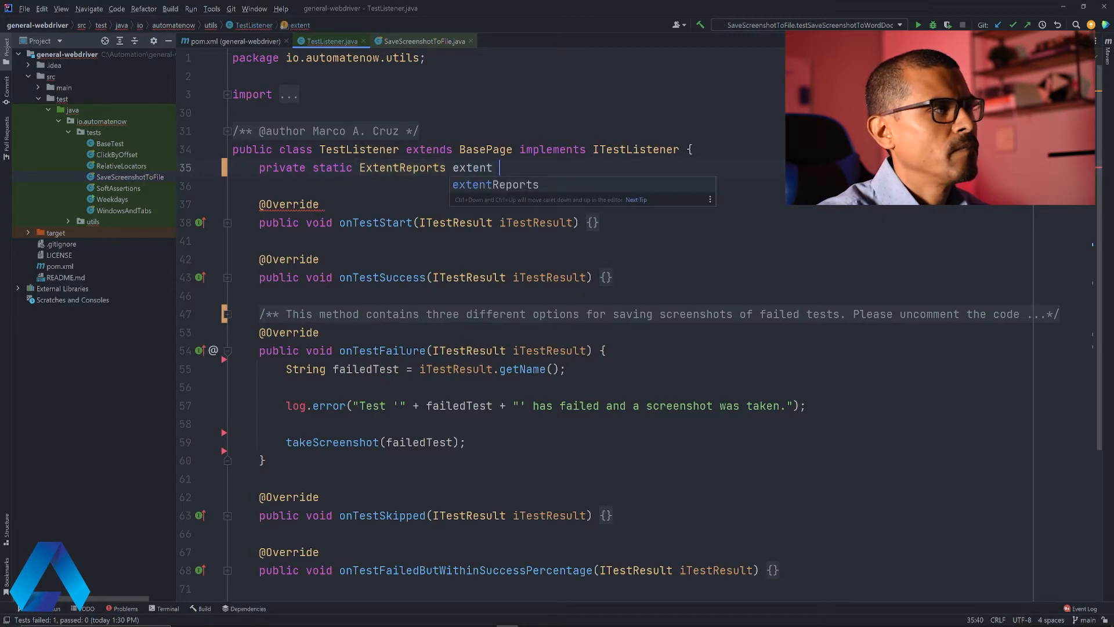
{"action": "type", "text": "= new"}
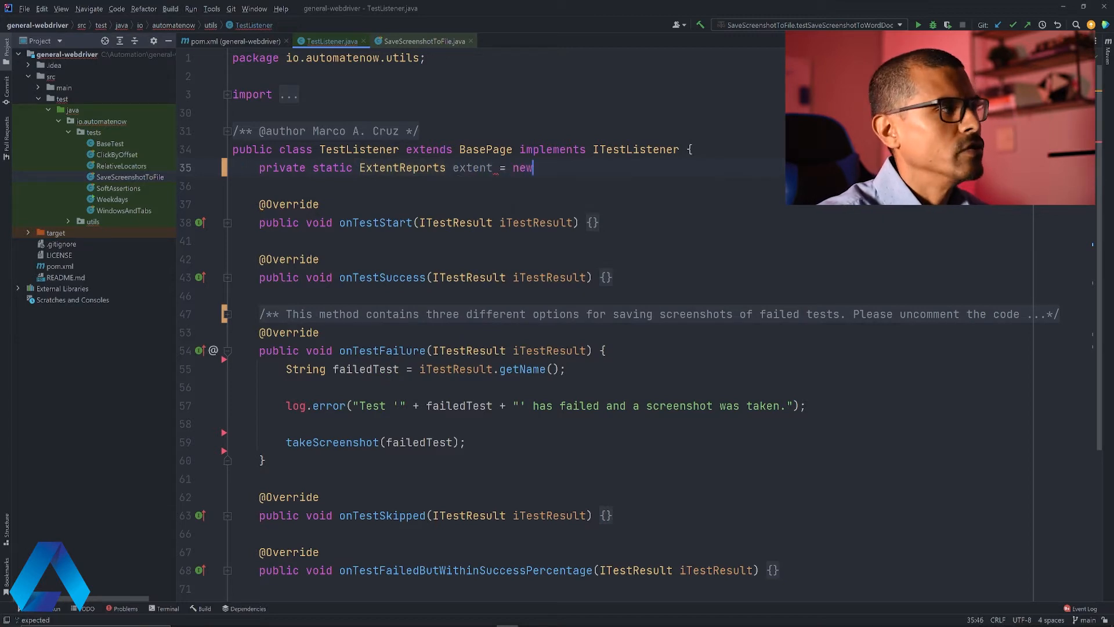
{"action": "type", "text": "ExtentReports();"}
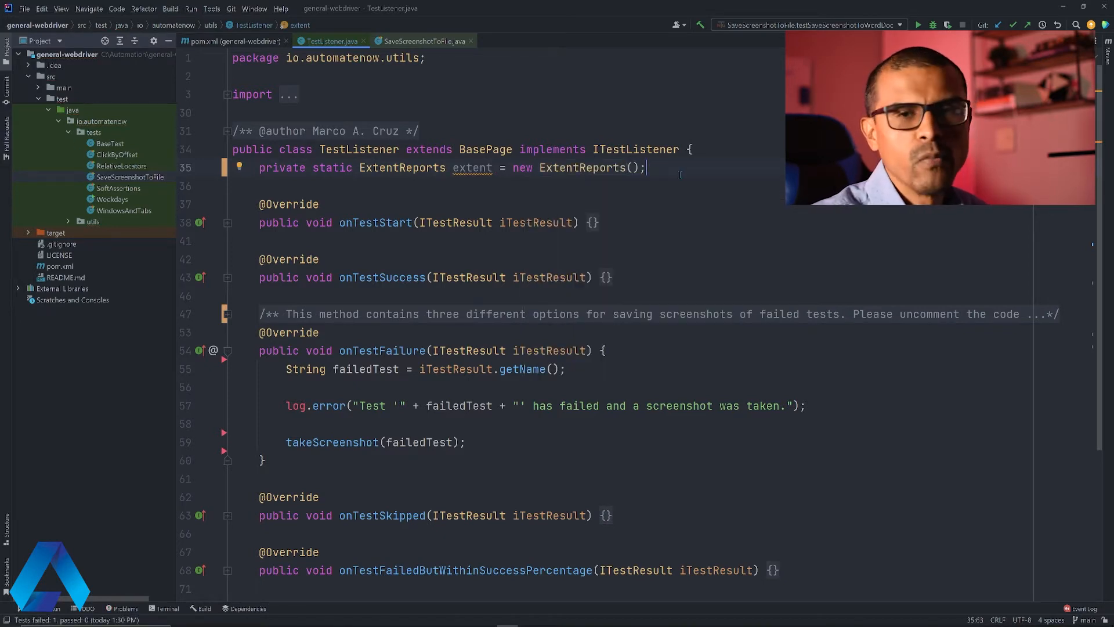
{"action": "double_click", "coordinate": [332, 168]}
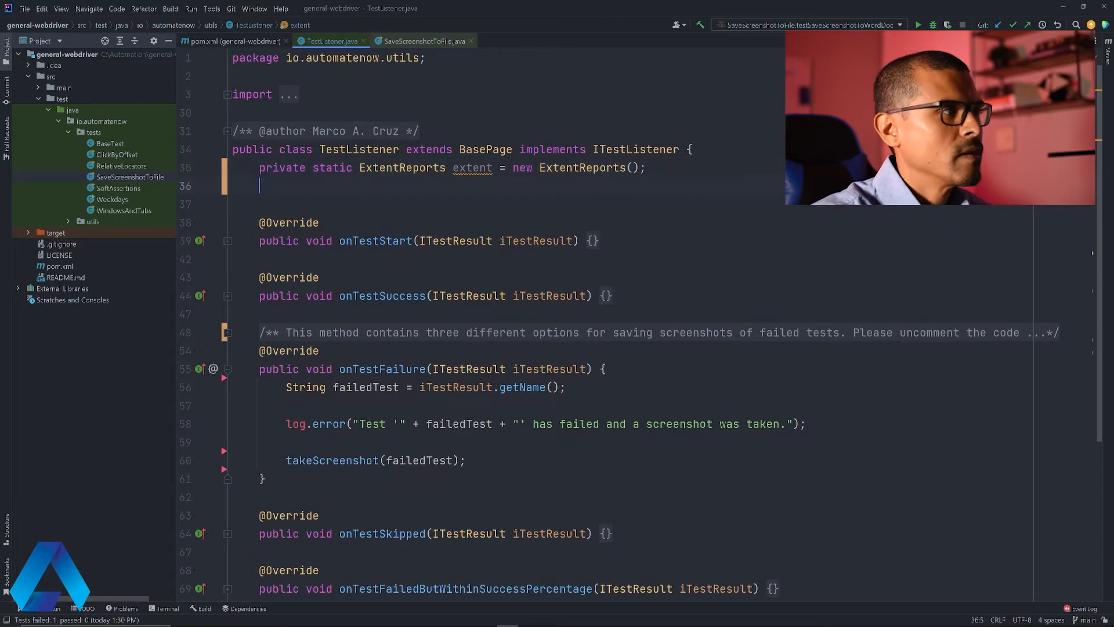
Step: Declare a static ExtentSparkReporter 'reporter' field writing to "ExtentReport.html"
{"action": "type", "text": "private stat"}
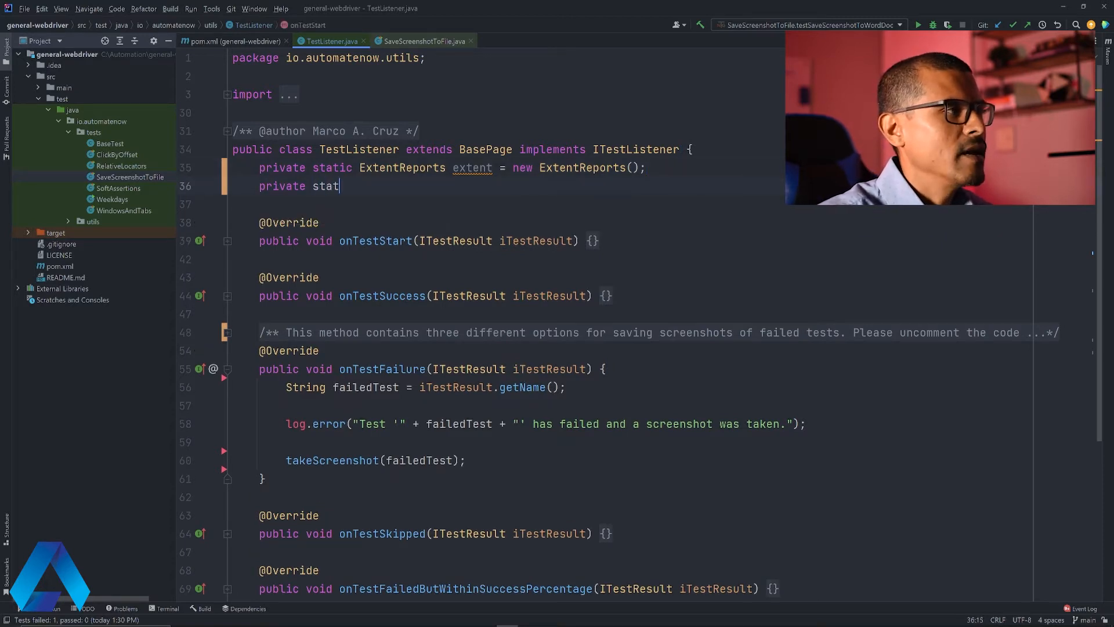
{"action": "type", "text": "Exten"}
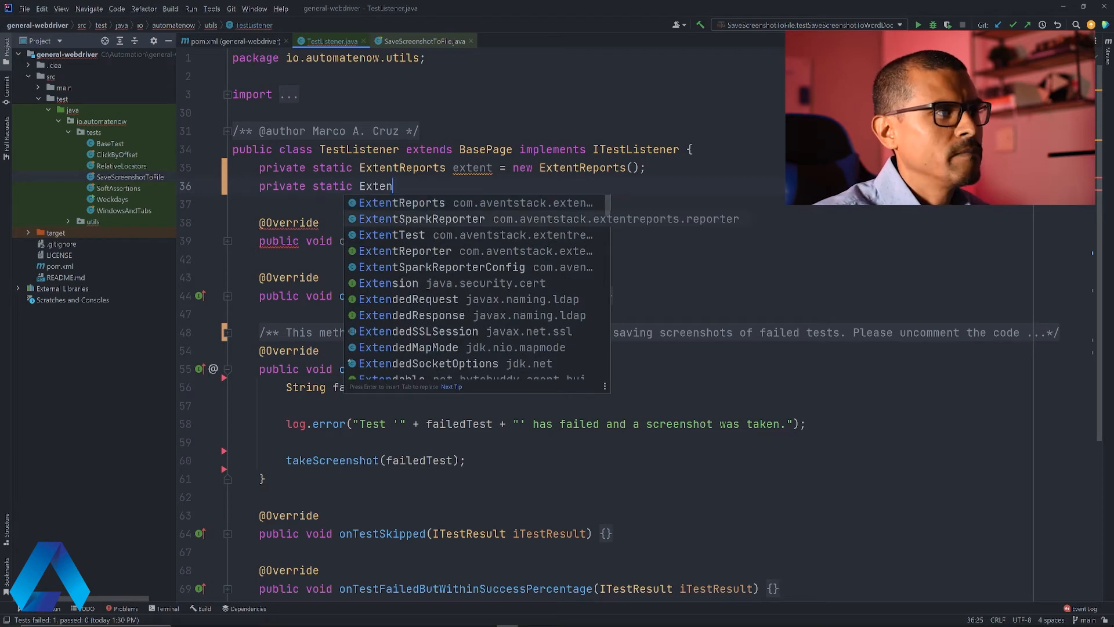
{"action": "type", "text": "ExtentSparkReporter re"}
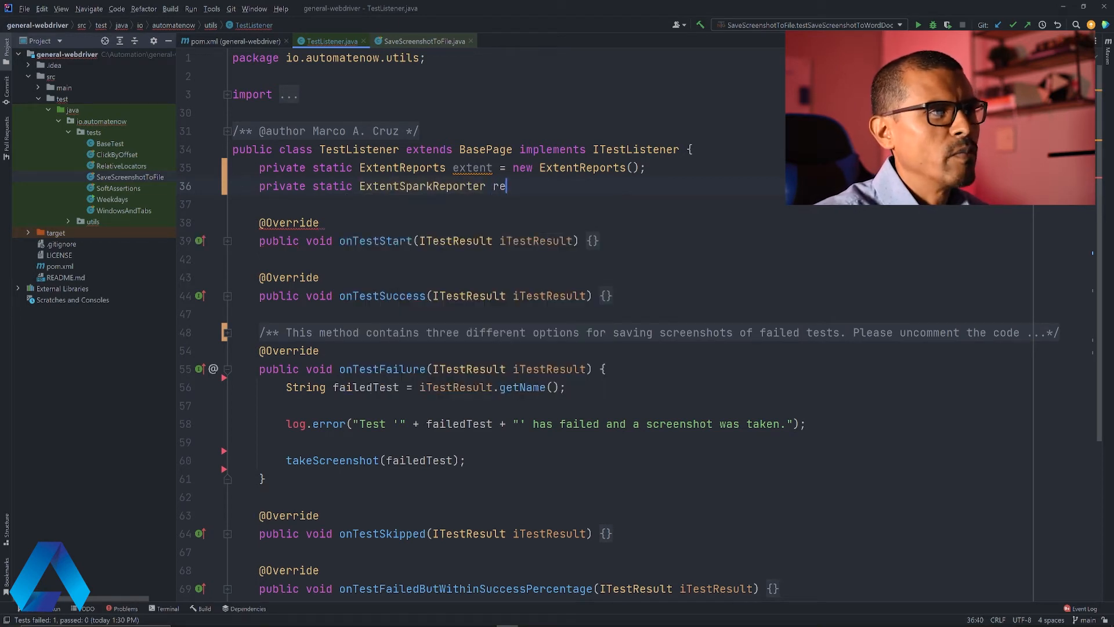
{"action": "type", "text": "porter ="}
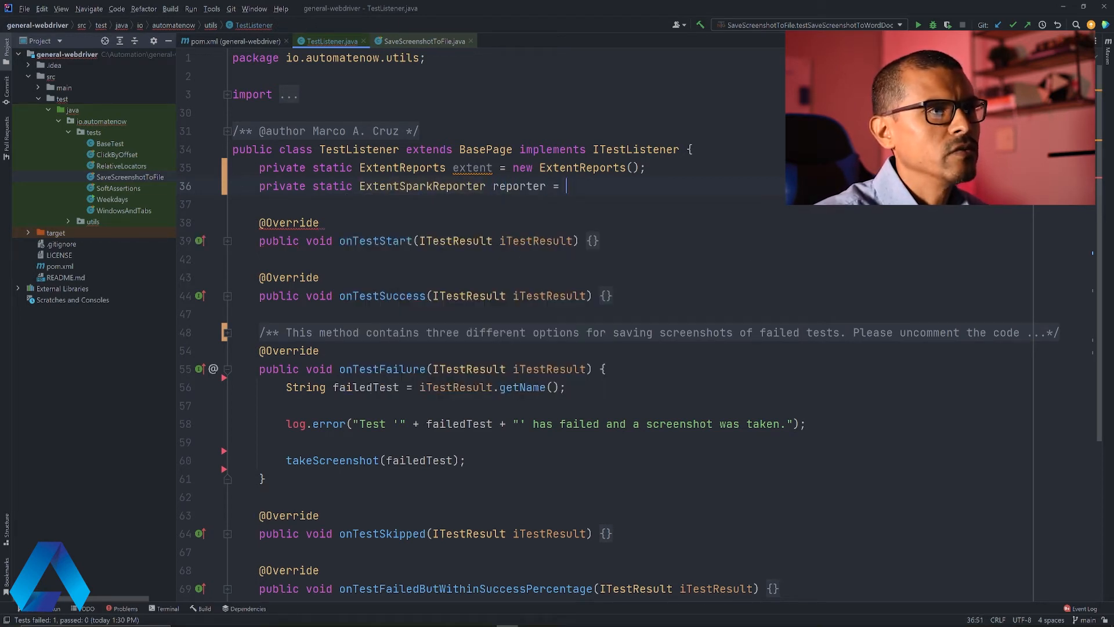
{"action": "type", "text": "new ExtentSparkReporter()"}
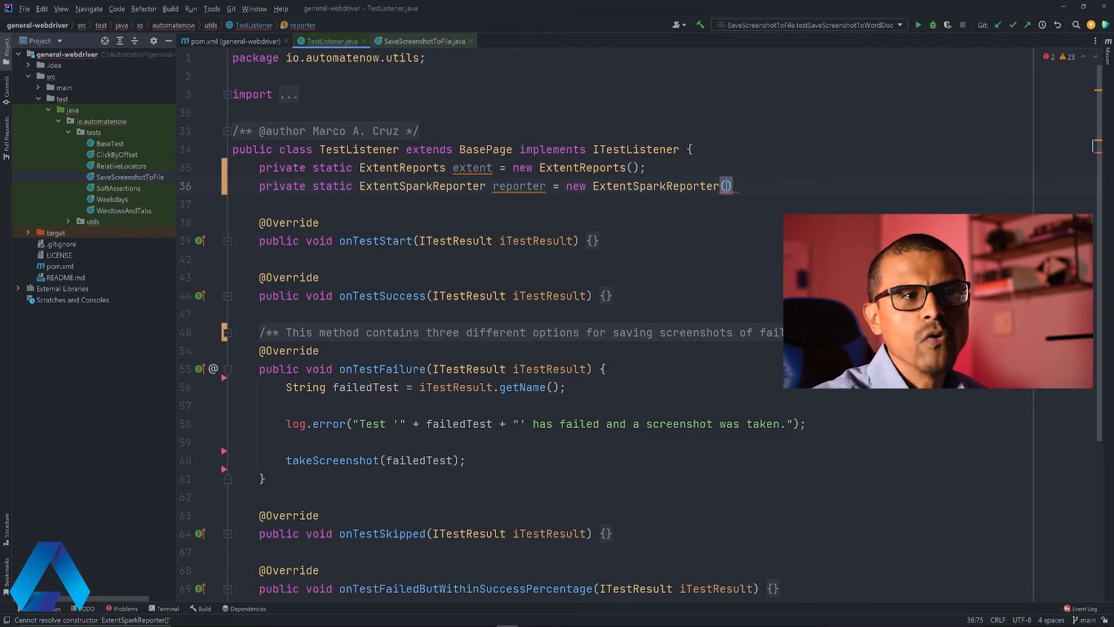
{"action": "type", "text": "path: \"Extent\""}
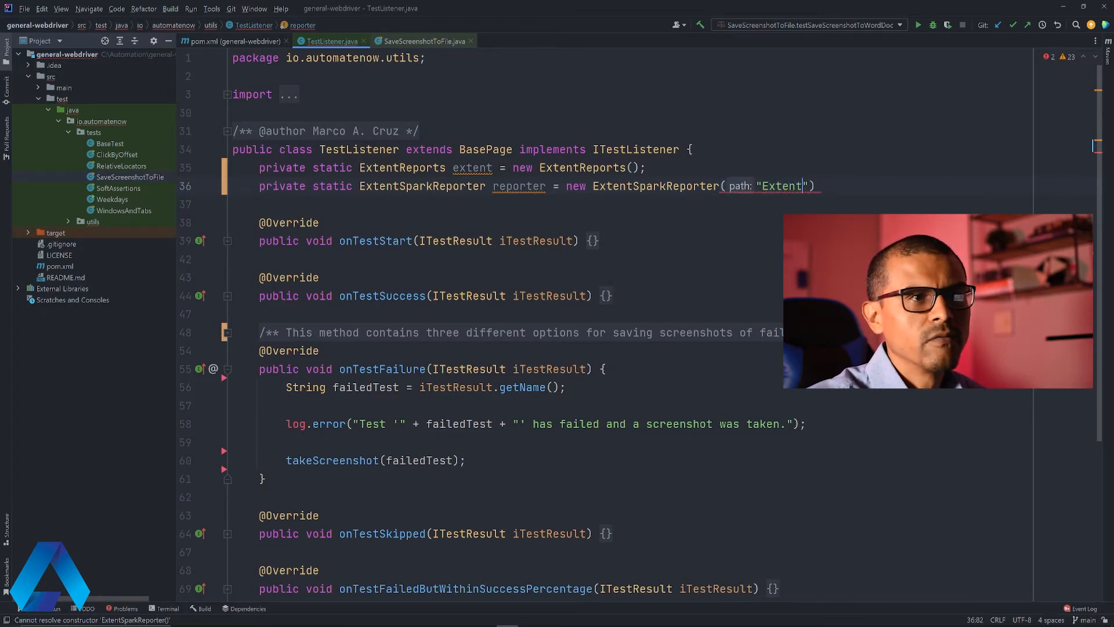
{"action": "type", "text": "Report."}
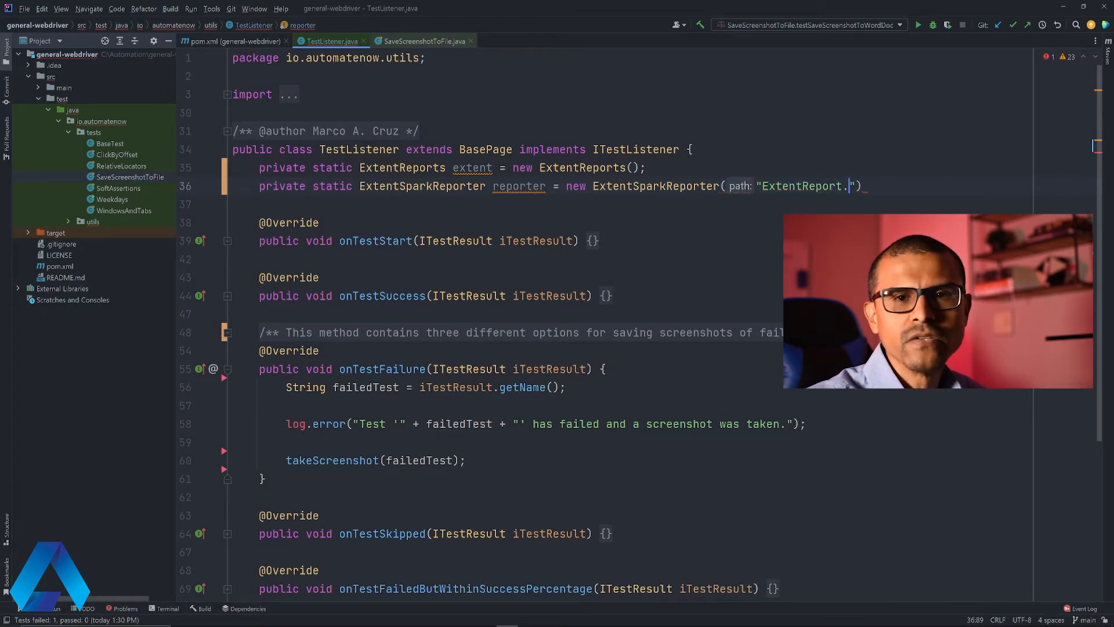
{"action": "type", "text": "html"}
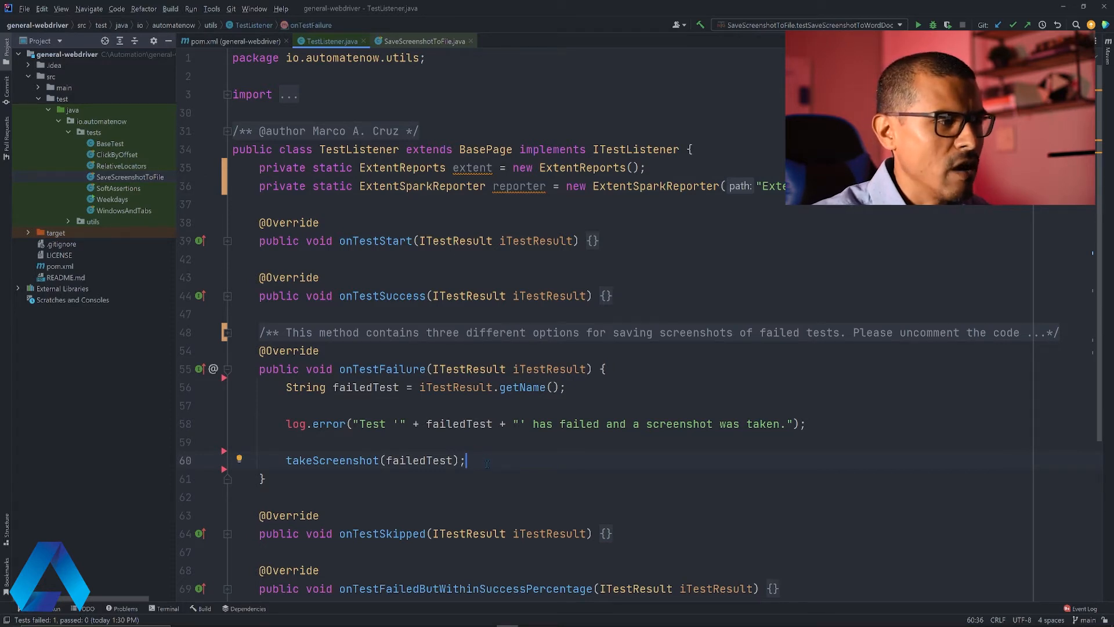
Step: In onTestFailure, add a comment and the call extent.attachReporter(reporter)
{"action": "type", "text": "//"}
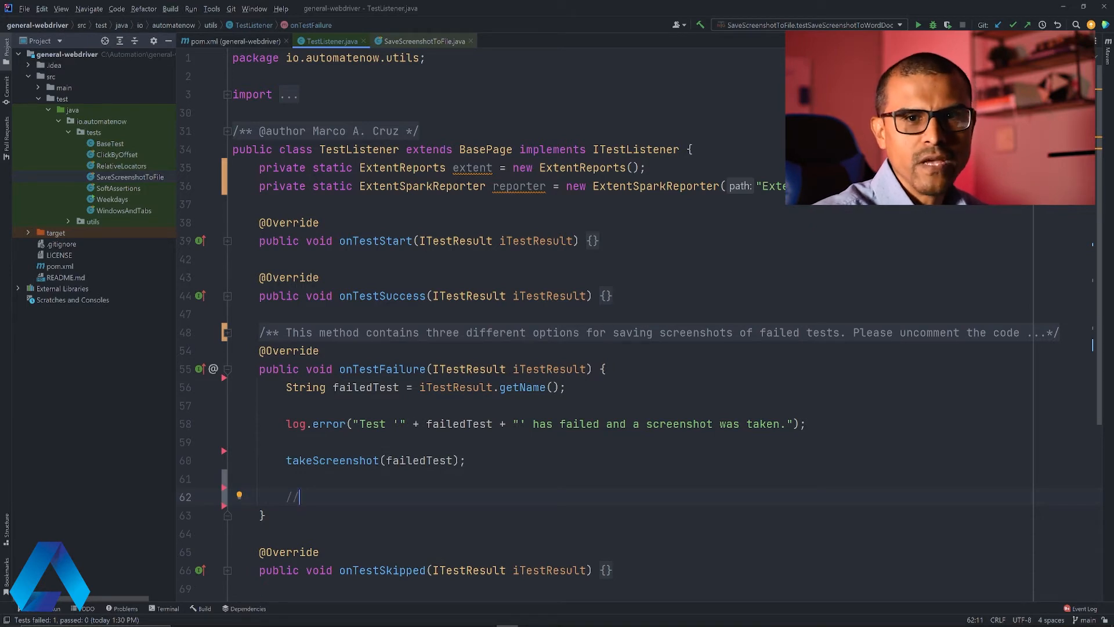
{"action": "type", "text": "a"}
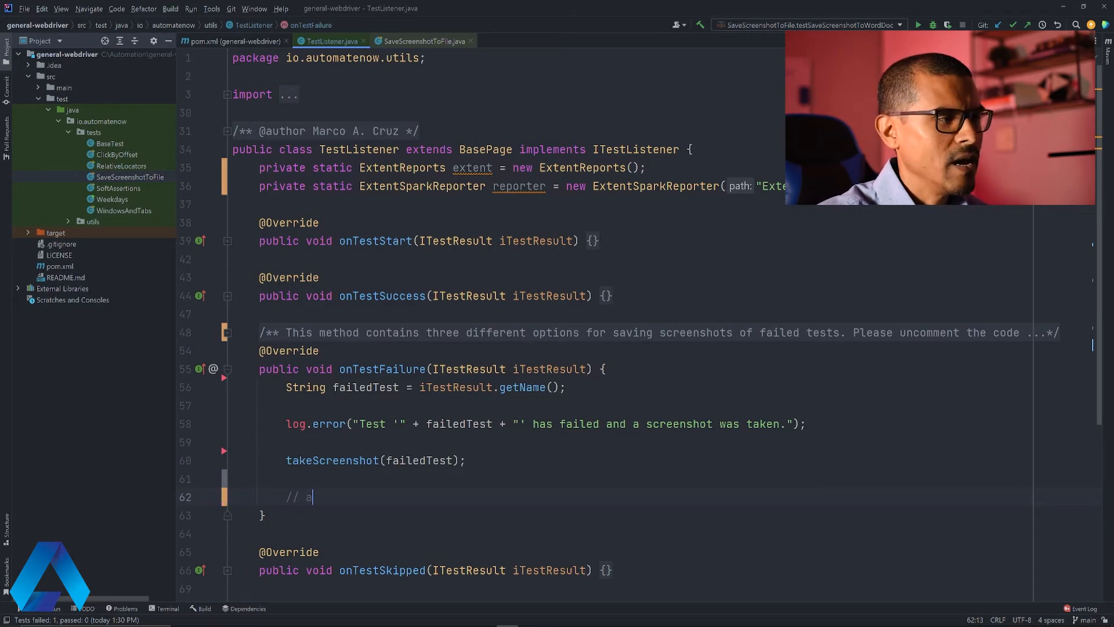
{"action": "type", "text": "ttache"}
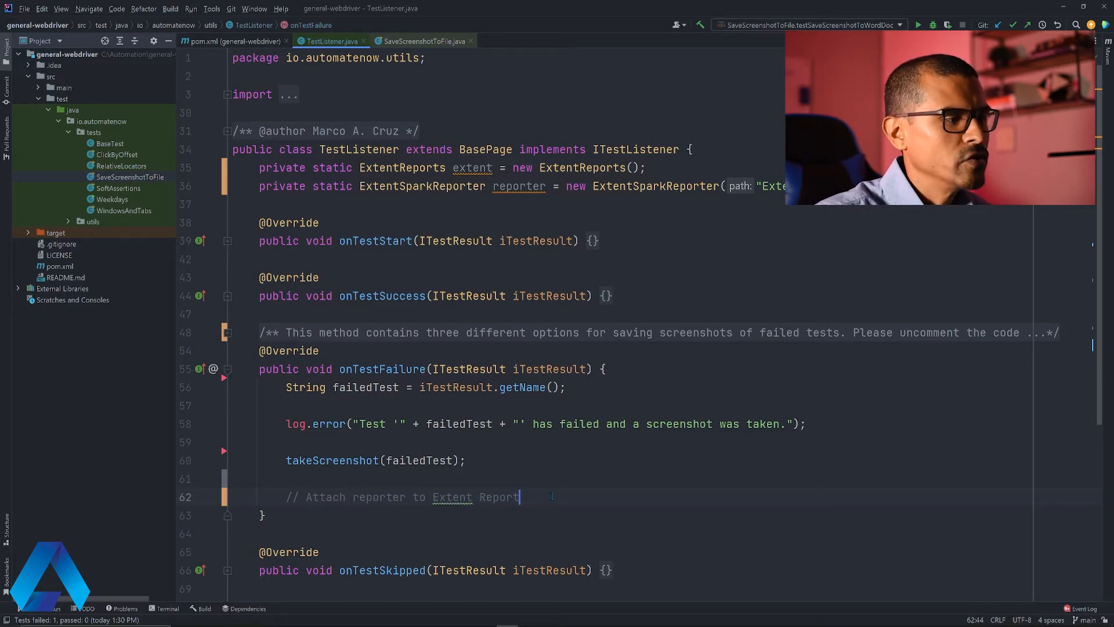
{"action": "type", "text": "extent"}
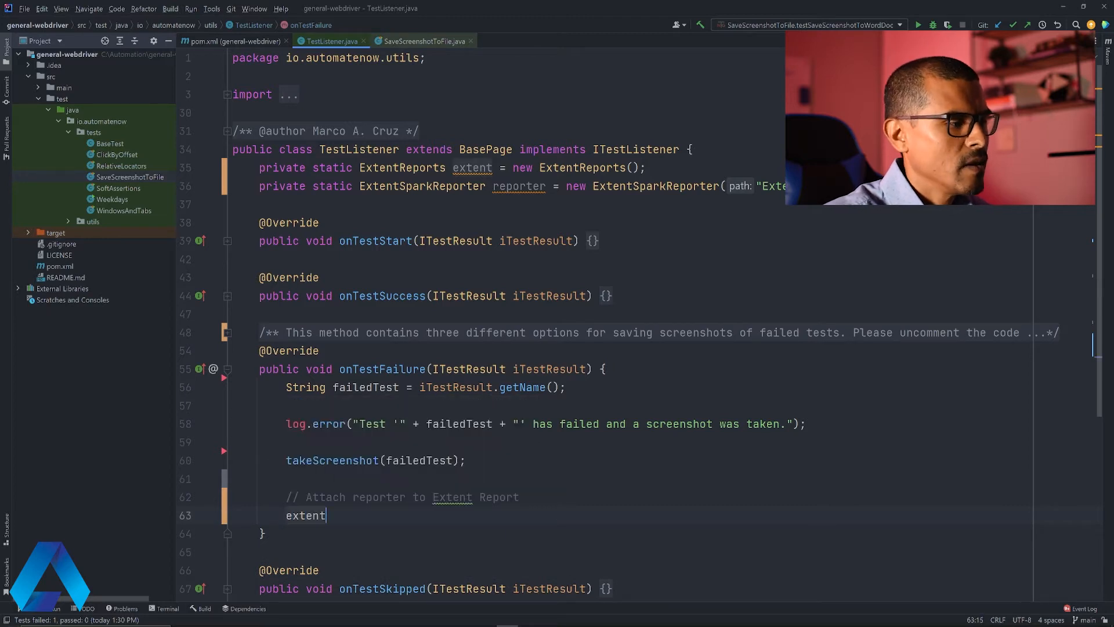
{"action": "type", "text": "."}
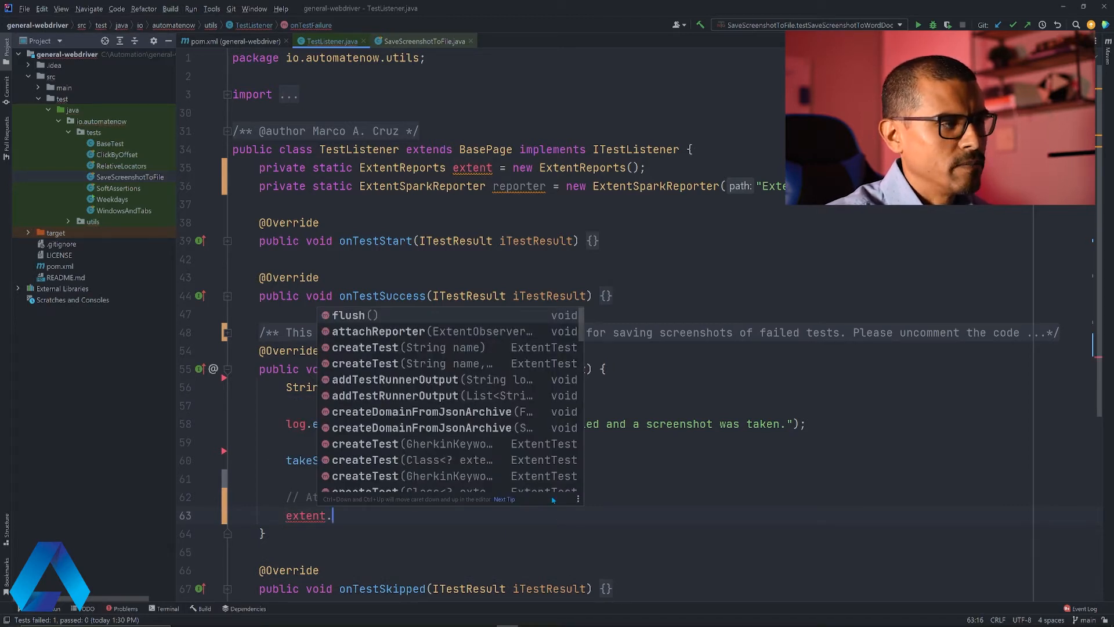
{"action": "left_click", "coordinate": [379, 332]}
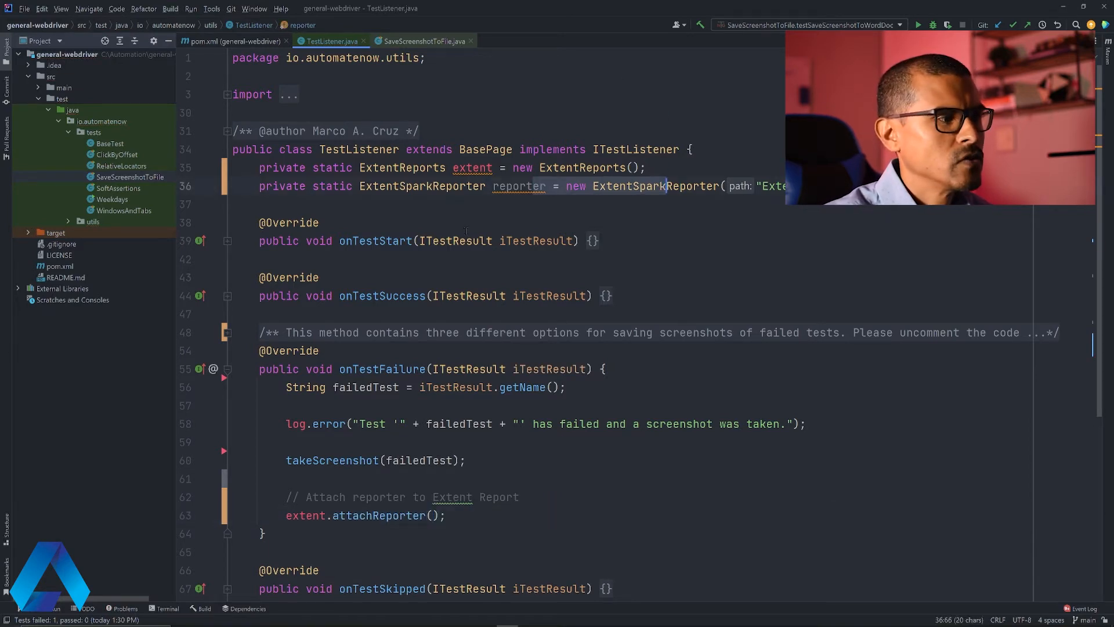
{"action": "type", "text": "re"}
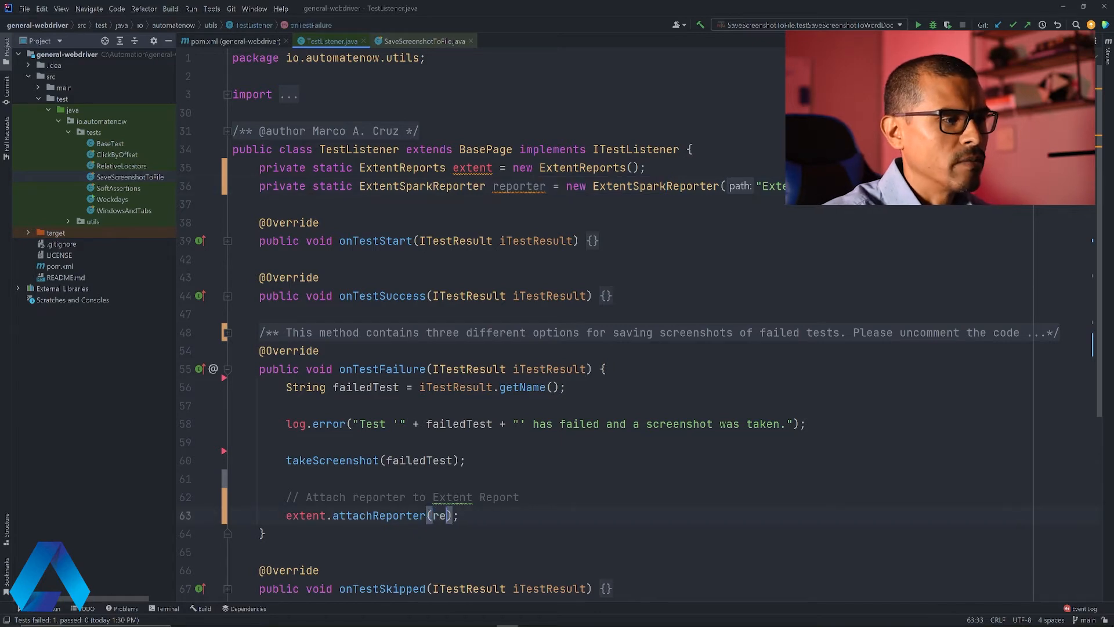
{"action": "type", "text": "porter"}
{"action": "type", "text": "// A"}
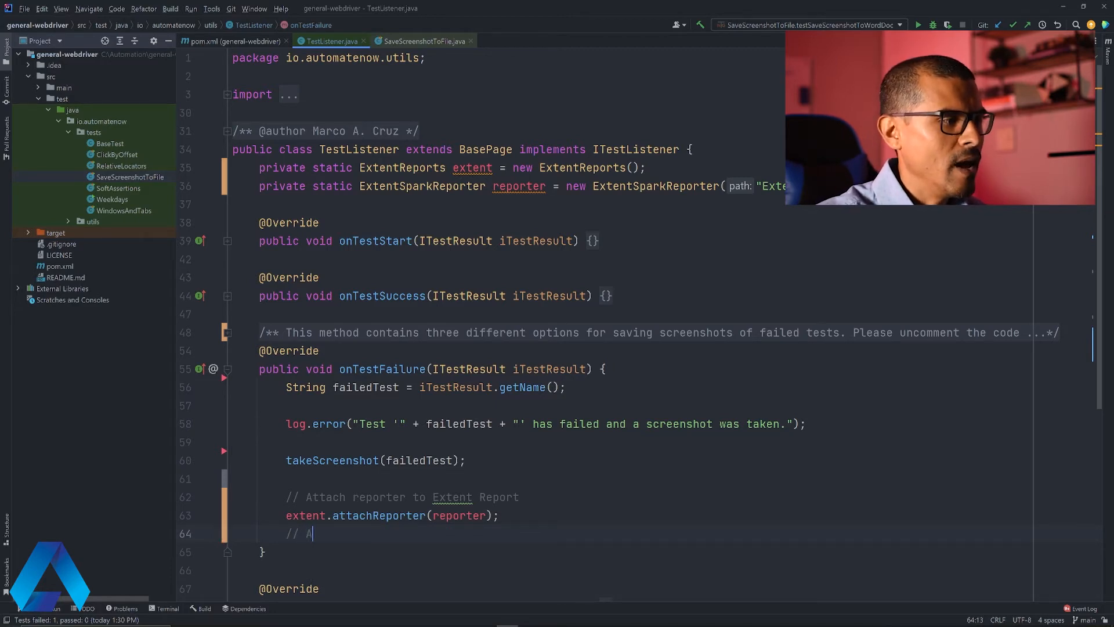
Step: Add an 'added failed test info' comment and begin an extent.createTest call
{"action": "type", "text": "dded failed test info"}
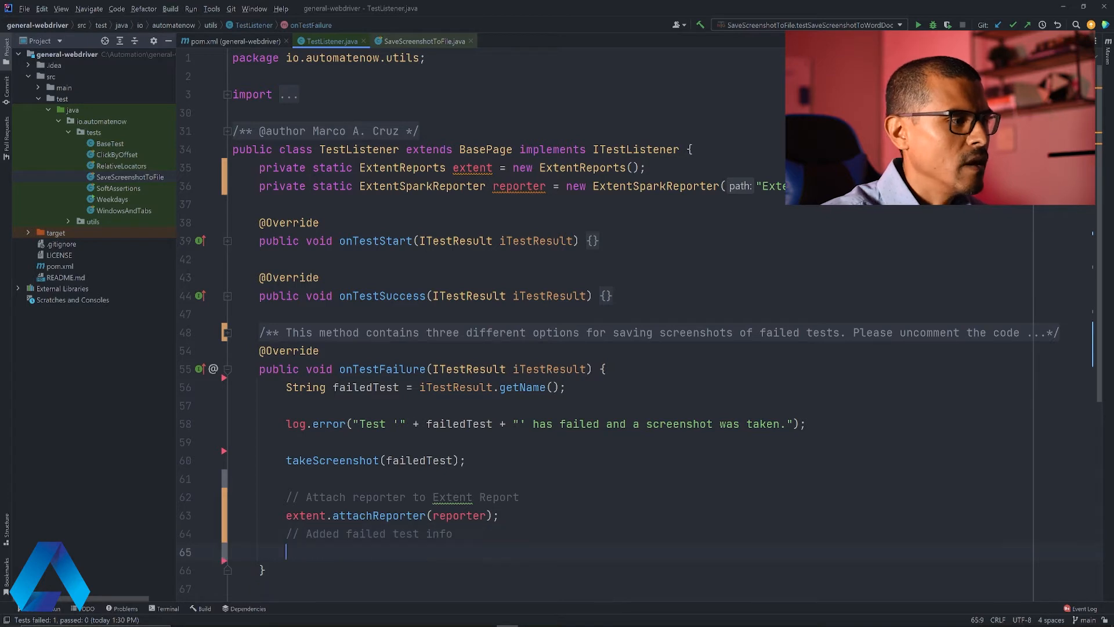
{"action": "type", "text": "exten"}
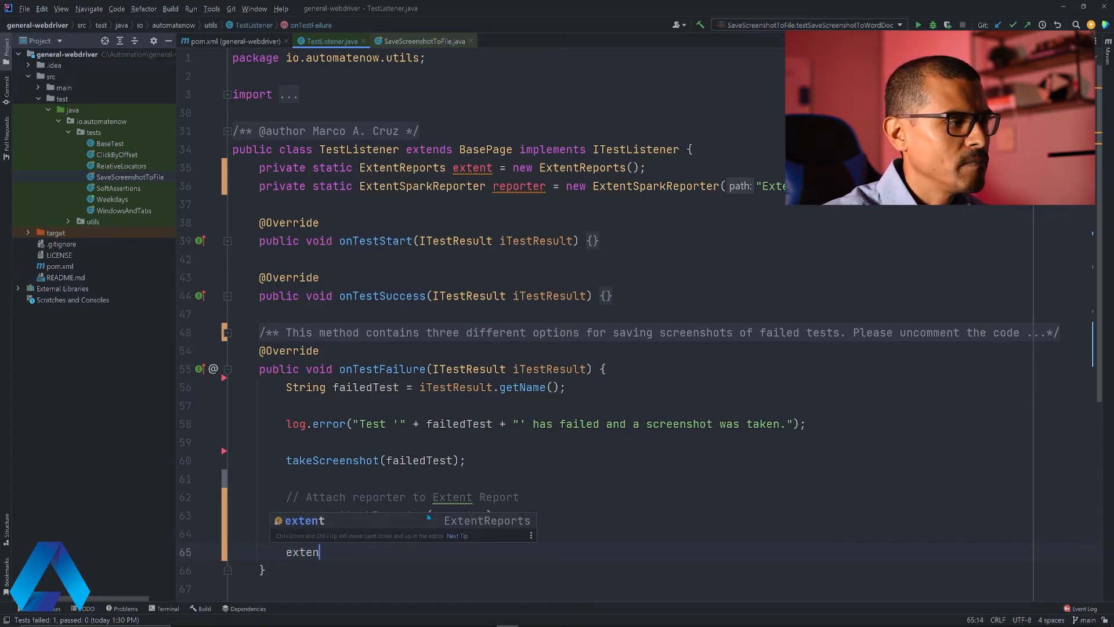
{"action": "type", "text": ".createTest("}
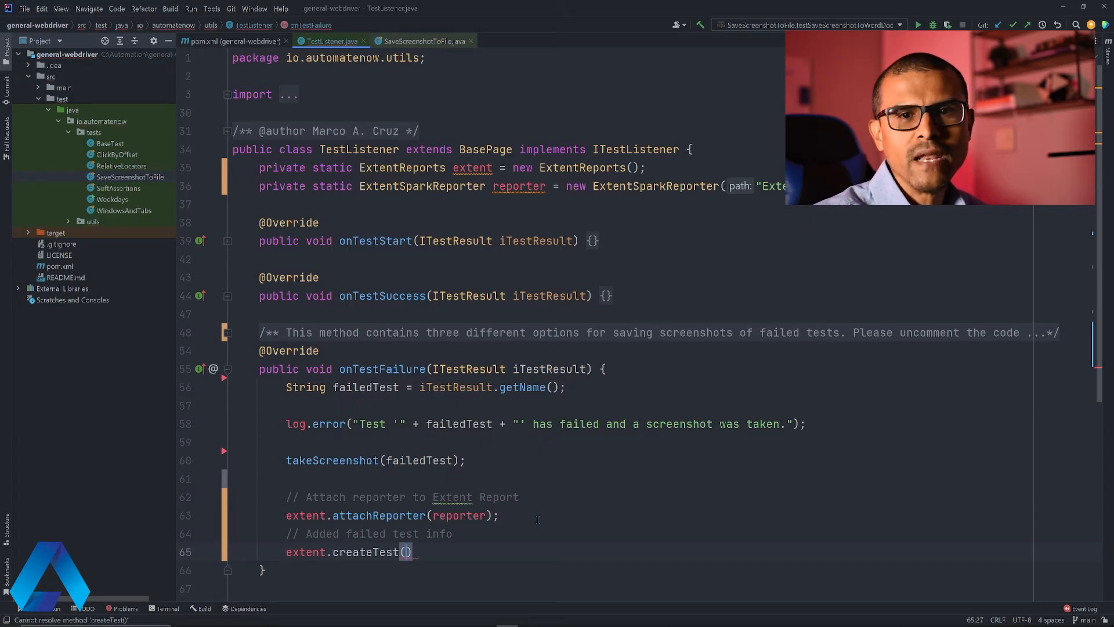
{"action": "left_click", "coordinate": [366, 386]}
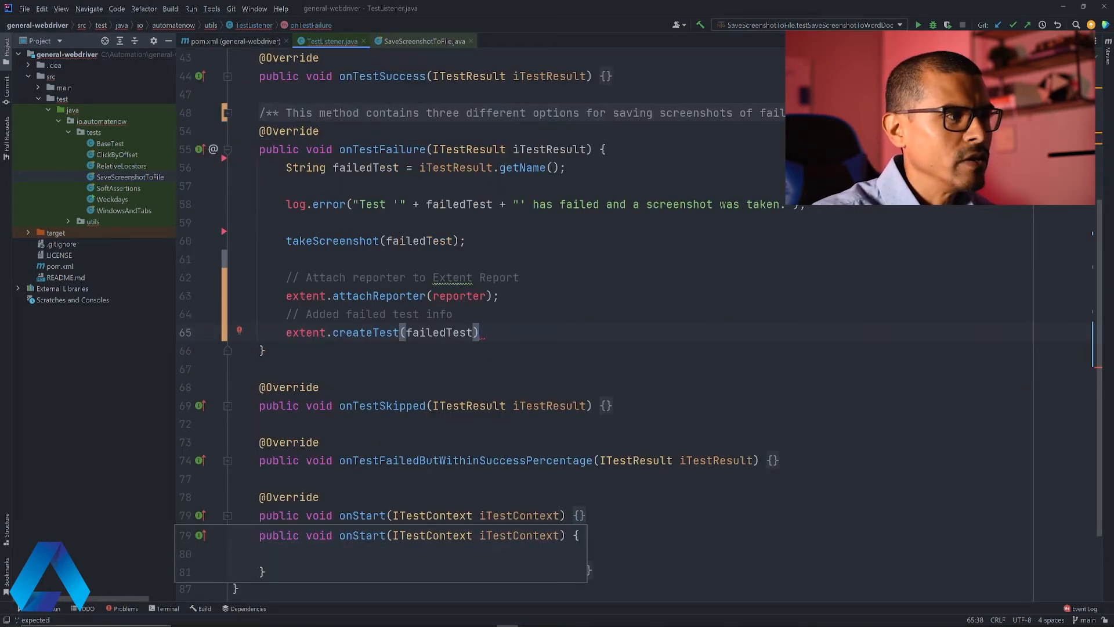
Step: Log Status.FAIL with "test failure" on the created test and add extent.flush()
{"action": "type", "text": ".log("}
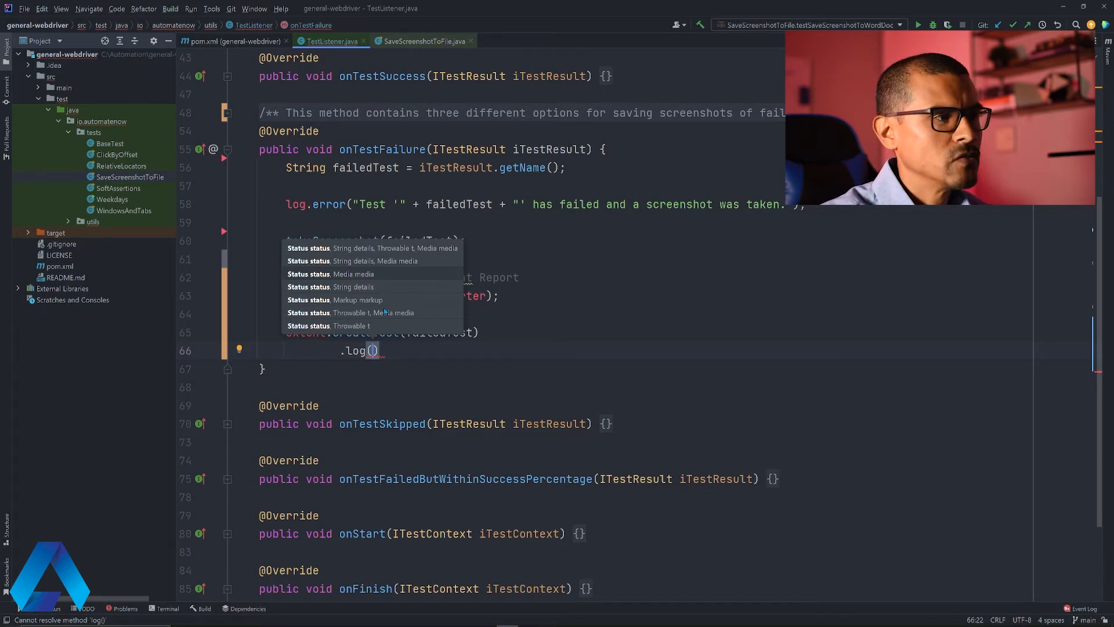
{"action": "type", "text": "S"}
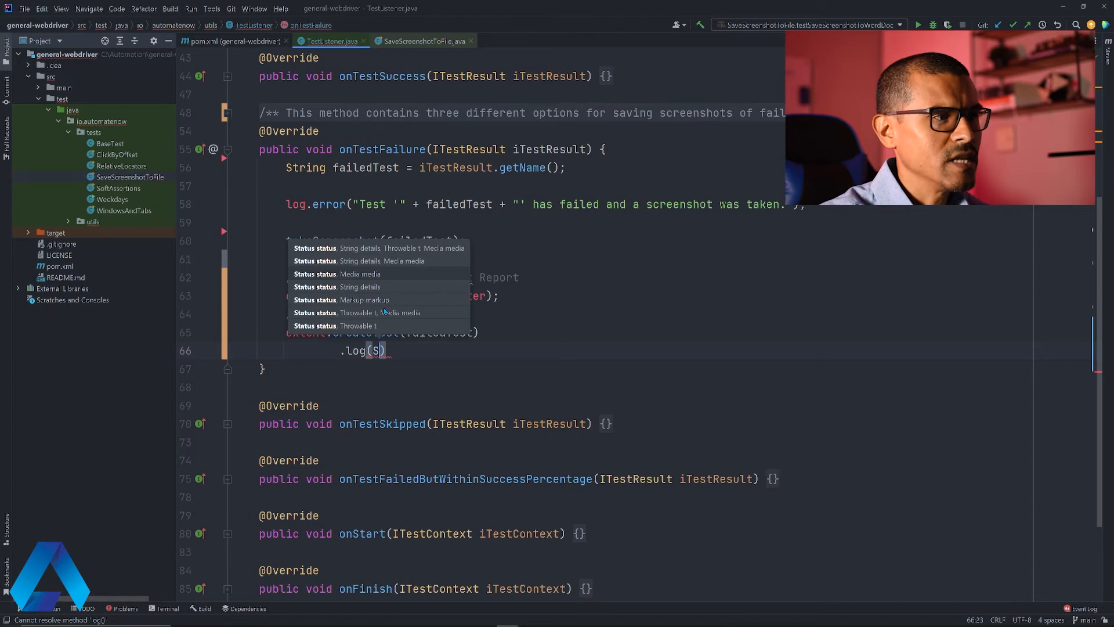
{"action": "type", "text": "tatus"}
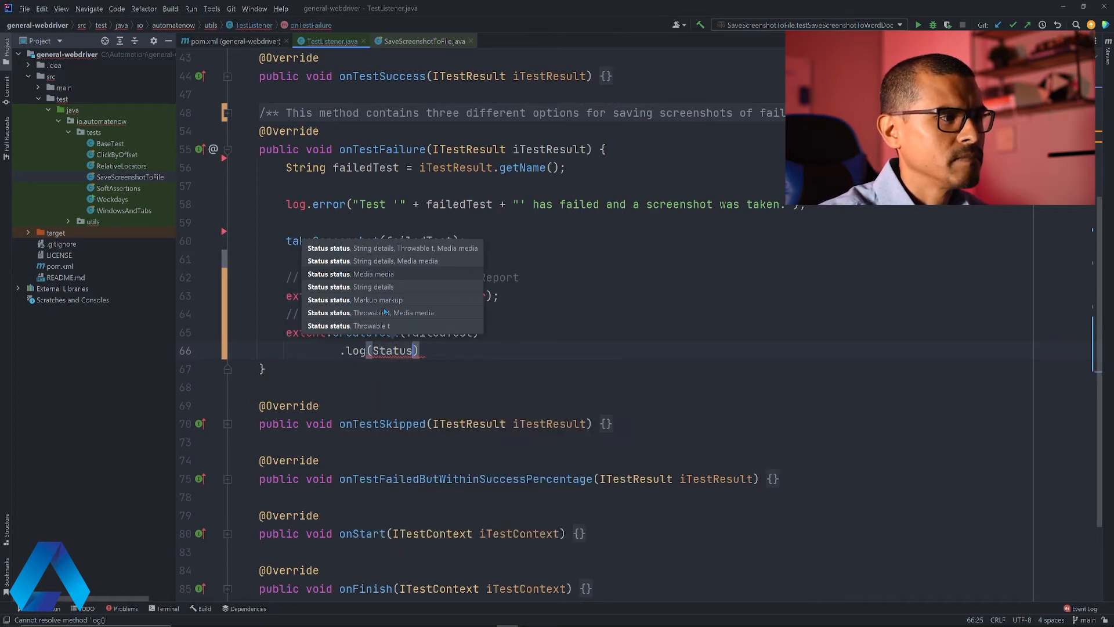
{"action": "type", "text": ".FAIL"}
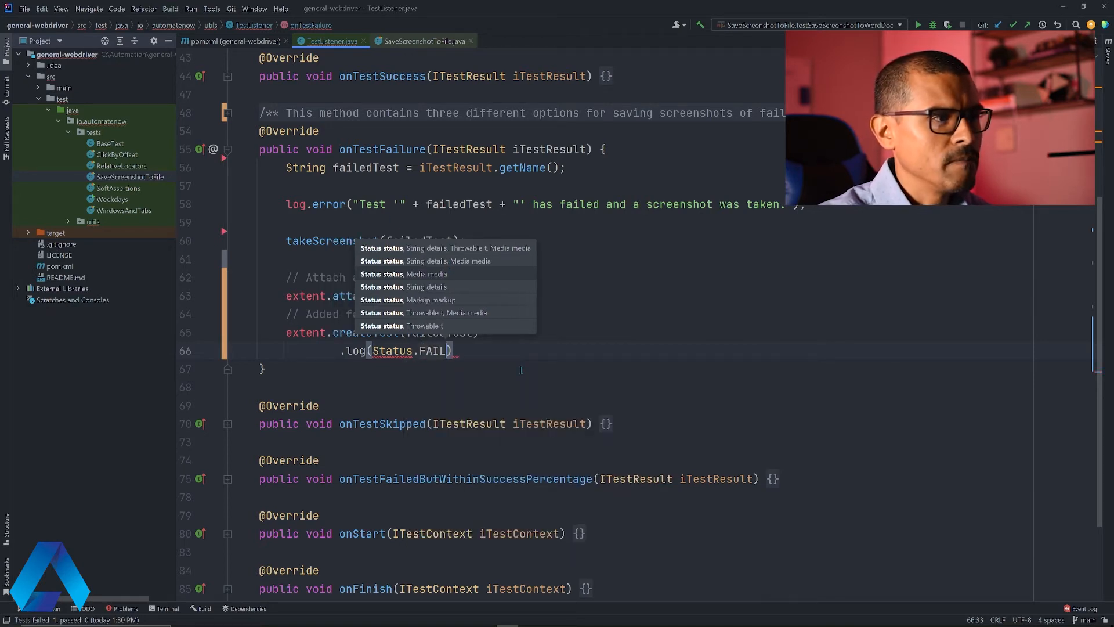
{"action": "type", "text": ","}
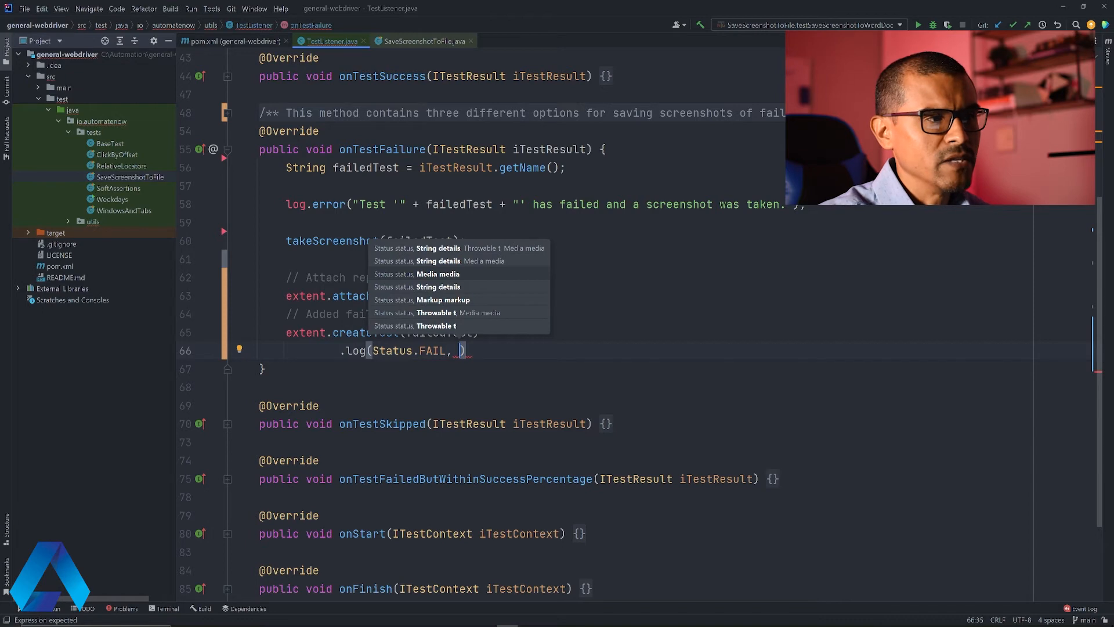
{"action": "type", "text": "details: \"tes\""}
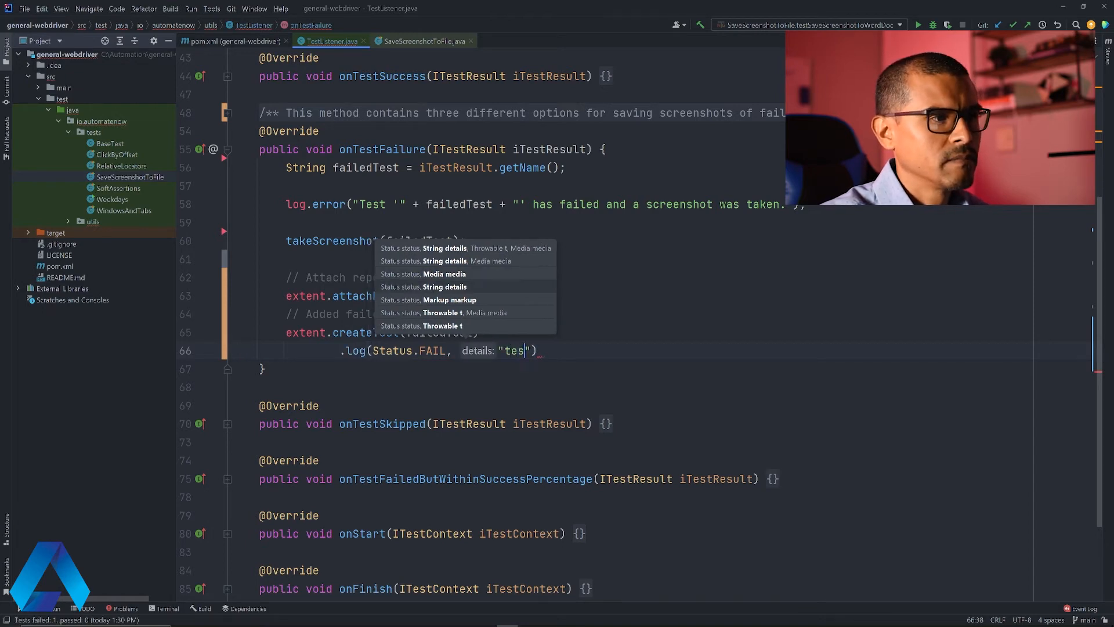
{"action": "type", "text": "failure"}
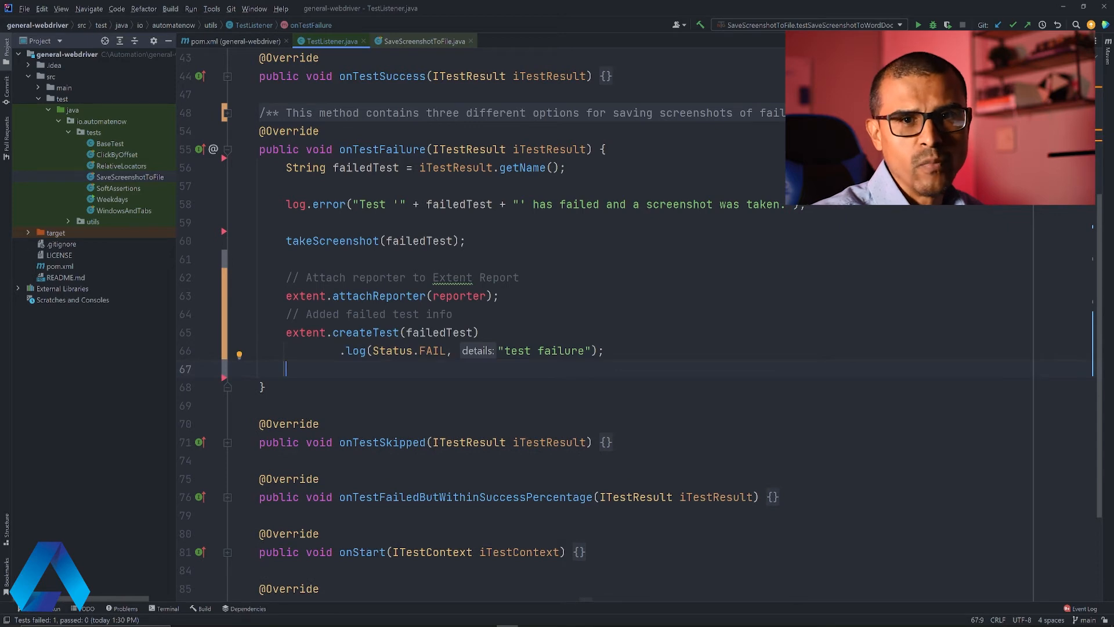
{"action": "type", "text": "extent.flush();"}
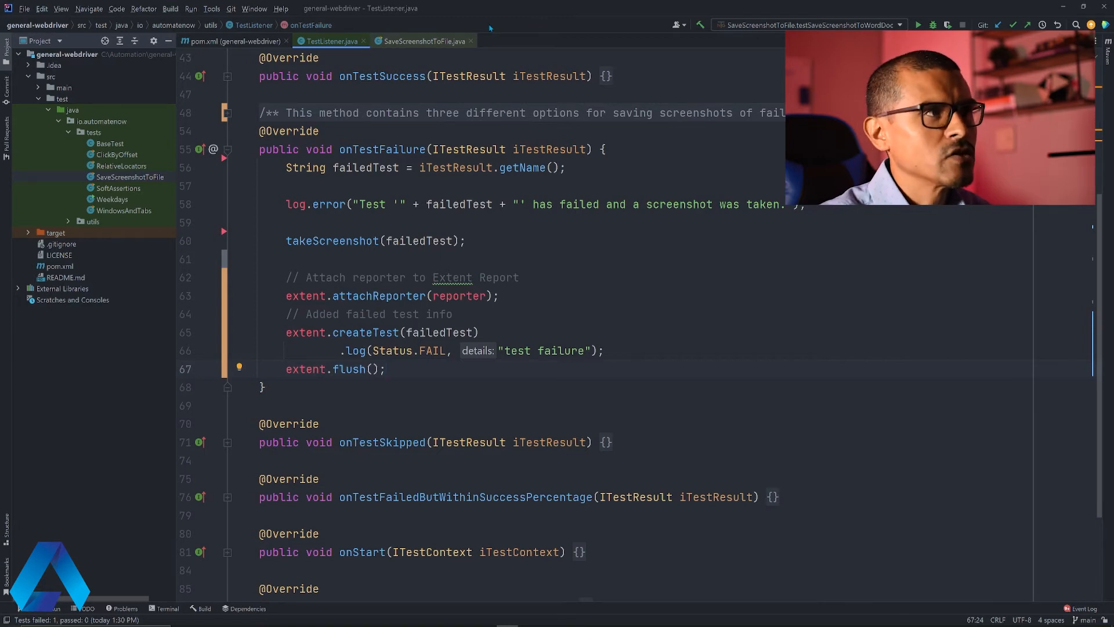
Step: Run testSaveScreenshotToWordDoc from SaveScreenshotToFile.java via its gutter run icon
{"action": "left_click", "coordinate": [421, 41]}
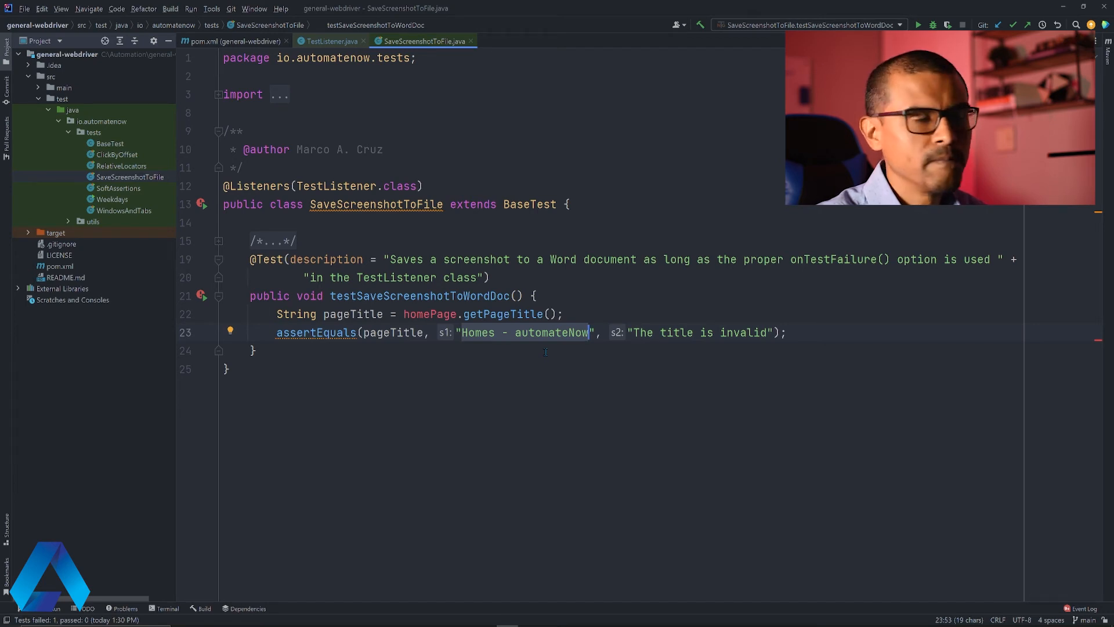
{"action": "left_click", "coordinate": [201, 296]}
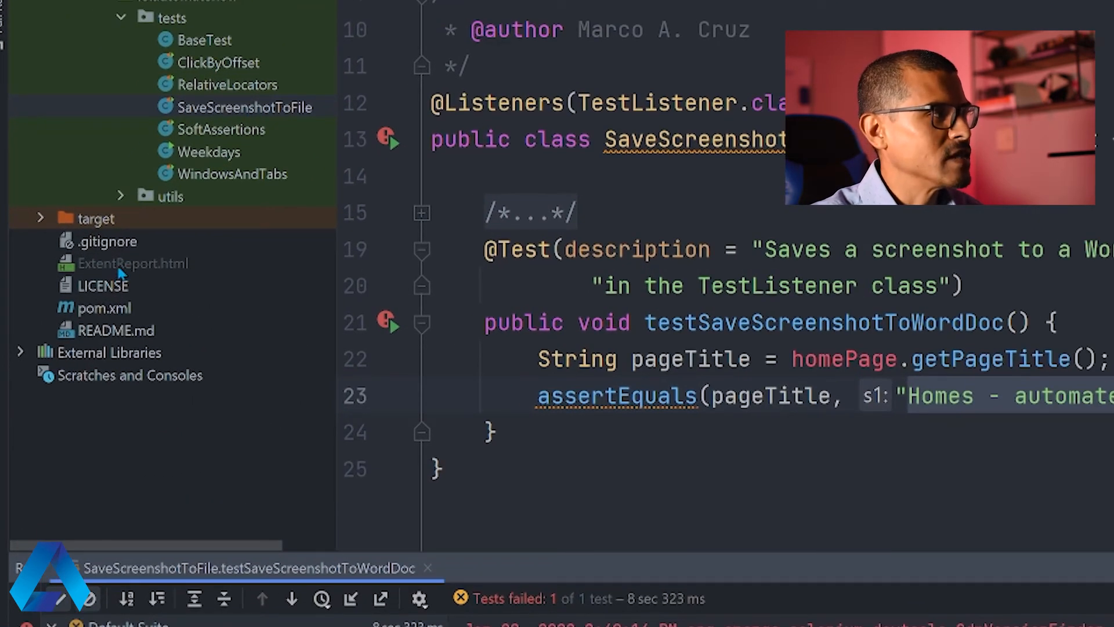
Step: Select ExtentReport.html in the Project tool window
{"action": "left_click", "coordinate": [132, 263]}
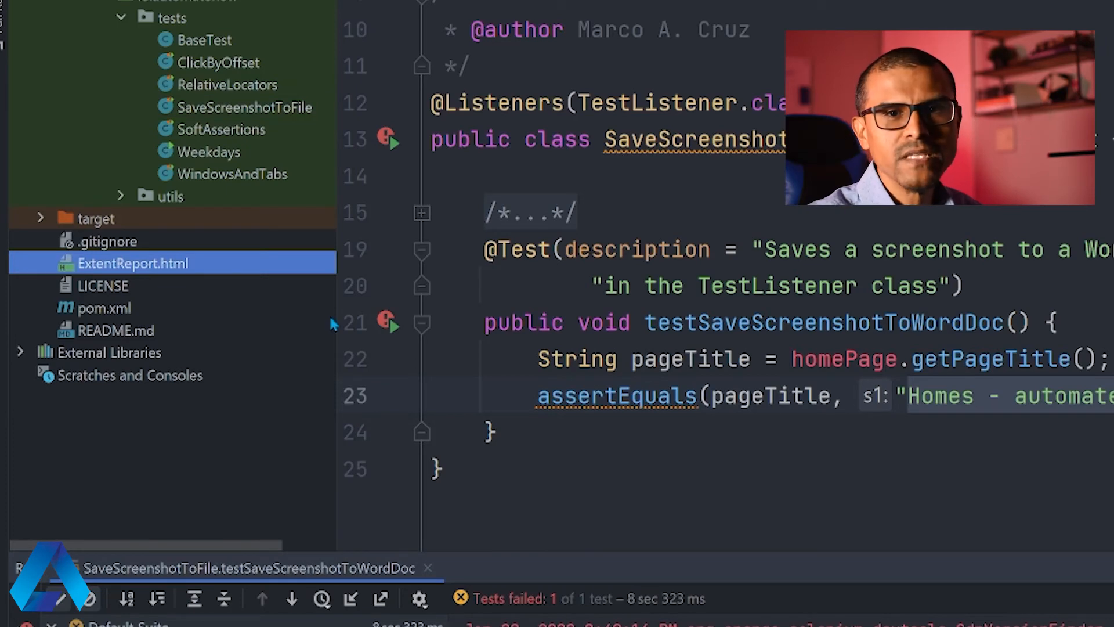
{"action": "mouse_move", "coordinate": [256, 324]}
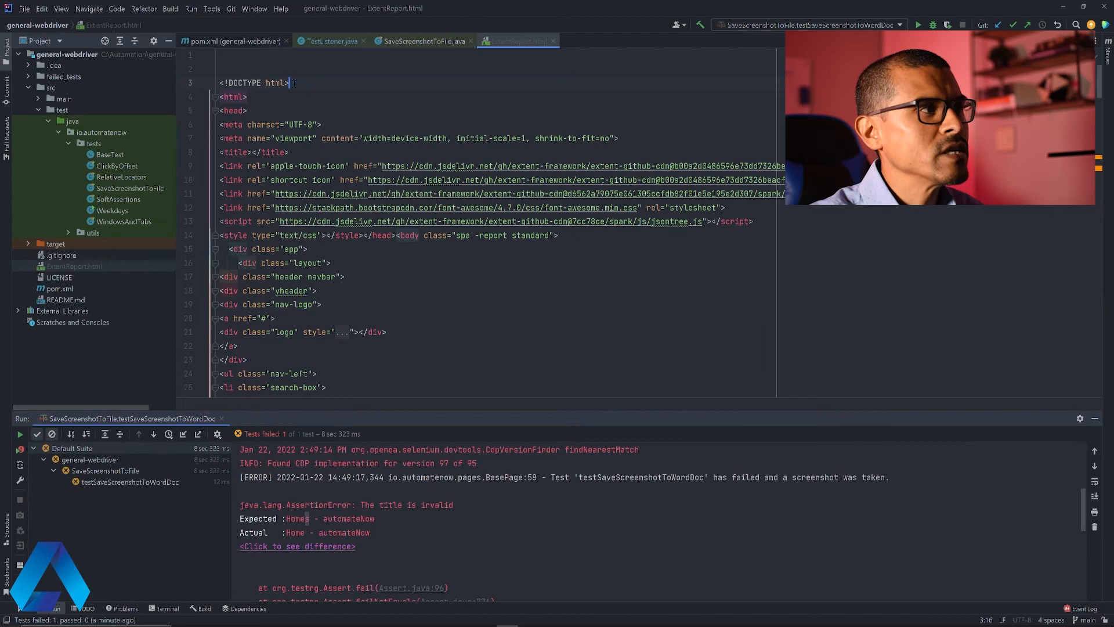
{"action": "mouse_move", "coordinate": [327, 277]}
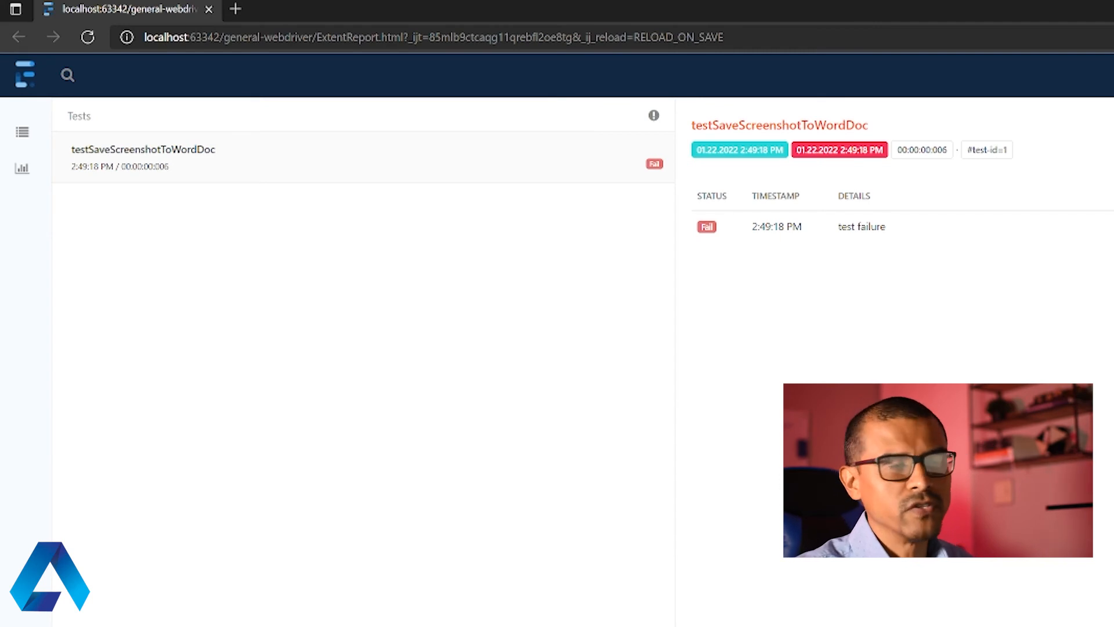
{"action": "mouse_move", "coordinate": [468, 326]}
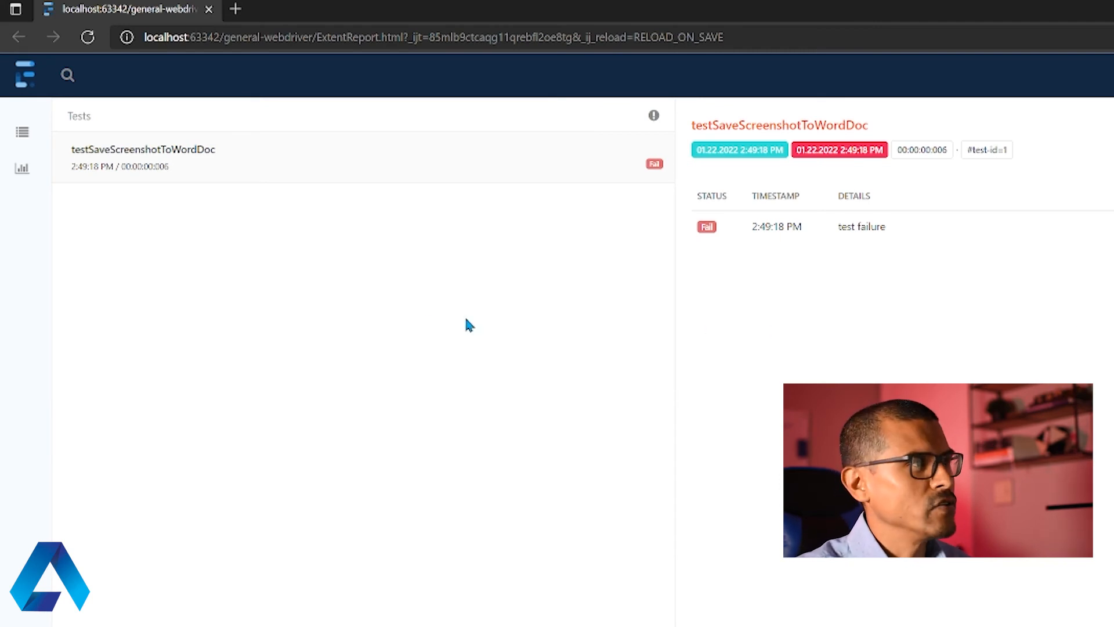
{"action": "mouse_move", "coordinate": [170, 151]}
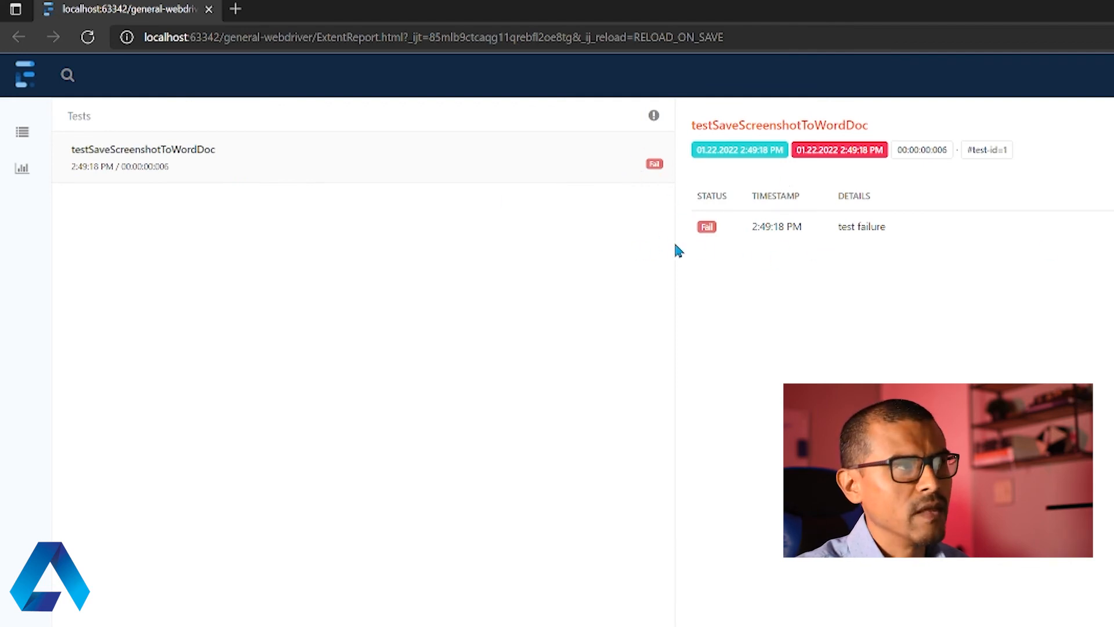
{"action": "double_click", "coordinate": [861, 226]}
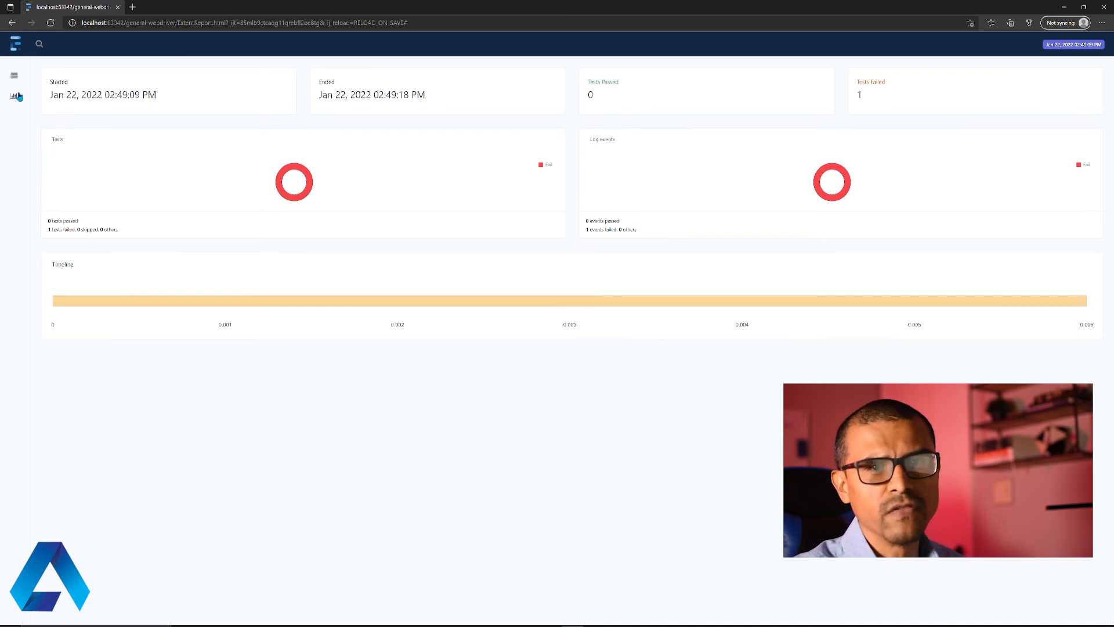
{"action": "mouse_move", "coordinate": [280, 79]}
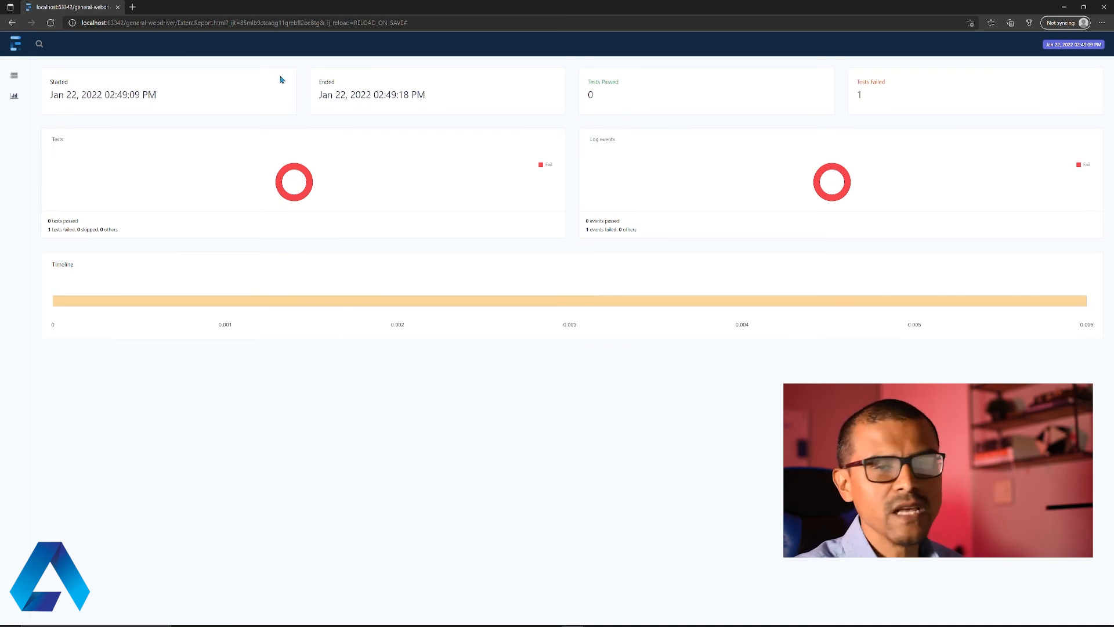